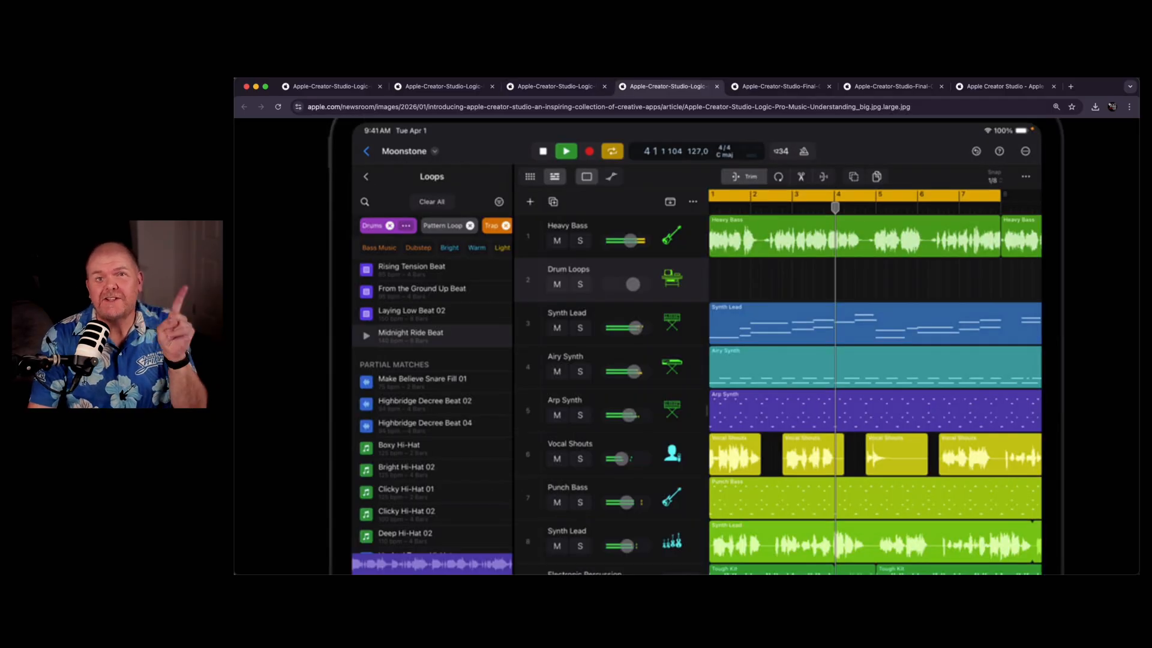
Step: Switch to the Apple Creator Studio tab showing 'All yours for the making.'
click(893, 87)
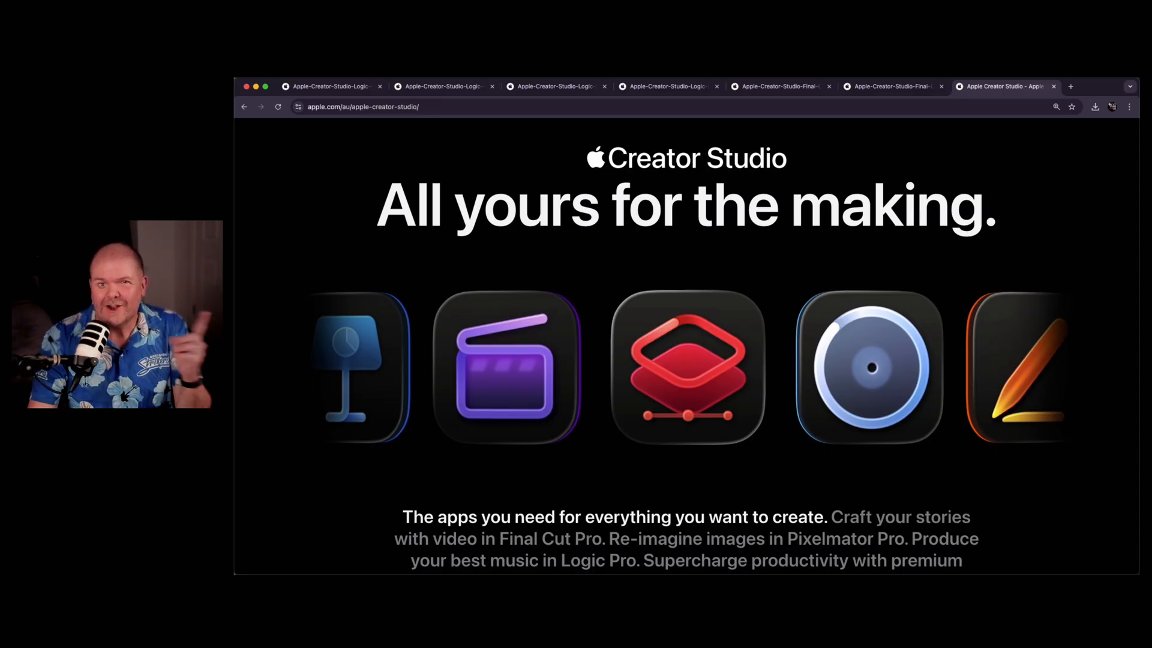
scroll(down, 3)
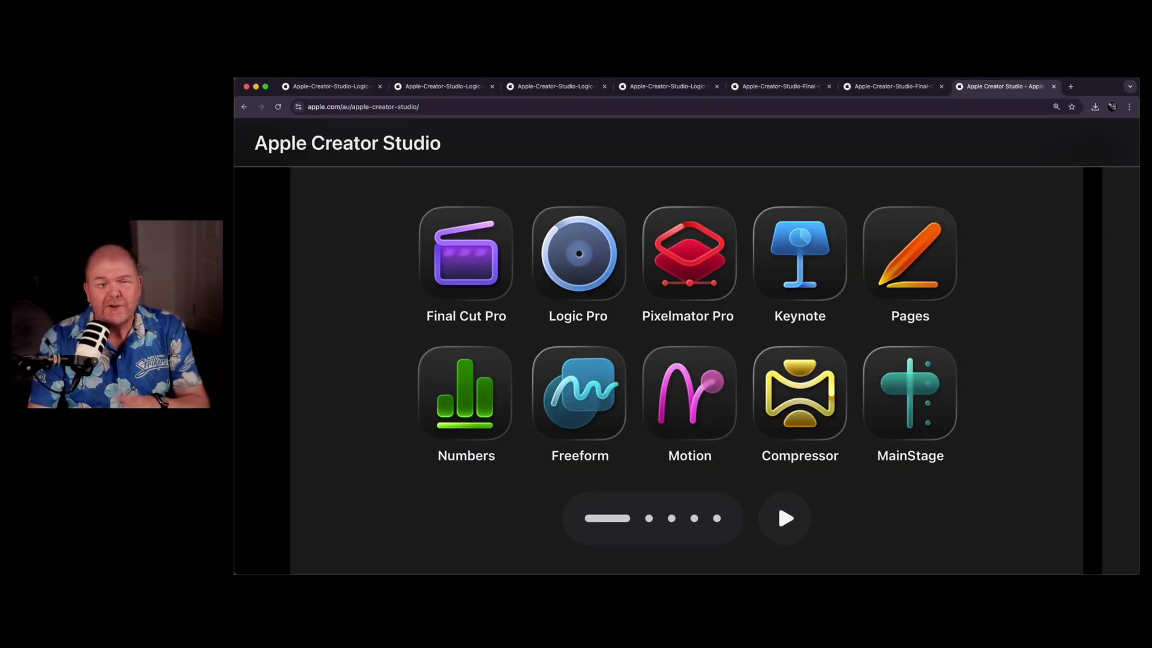
mouse_move(1003, 278)
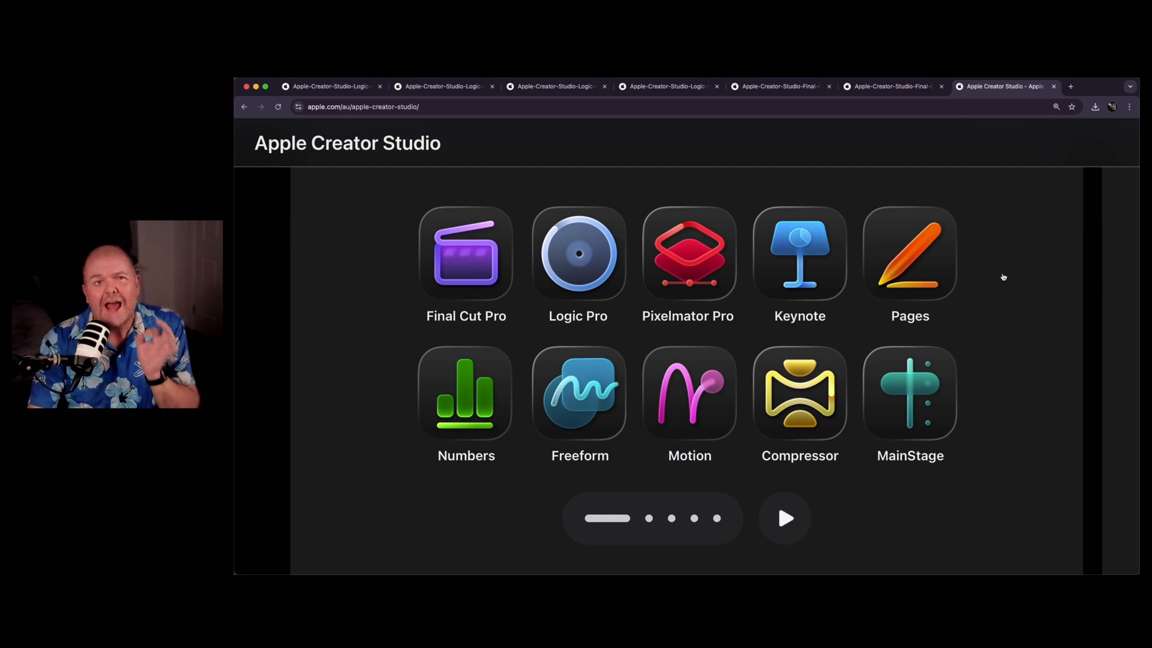
mouse_move(1009, 278)
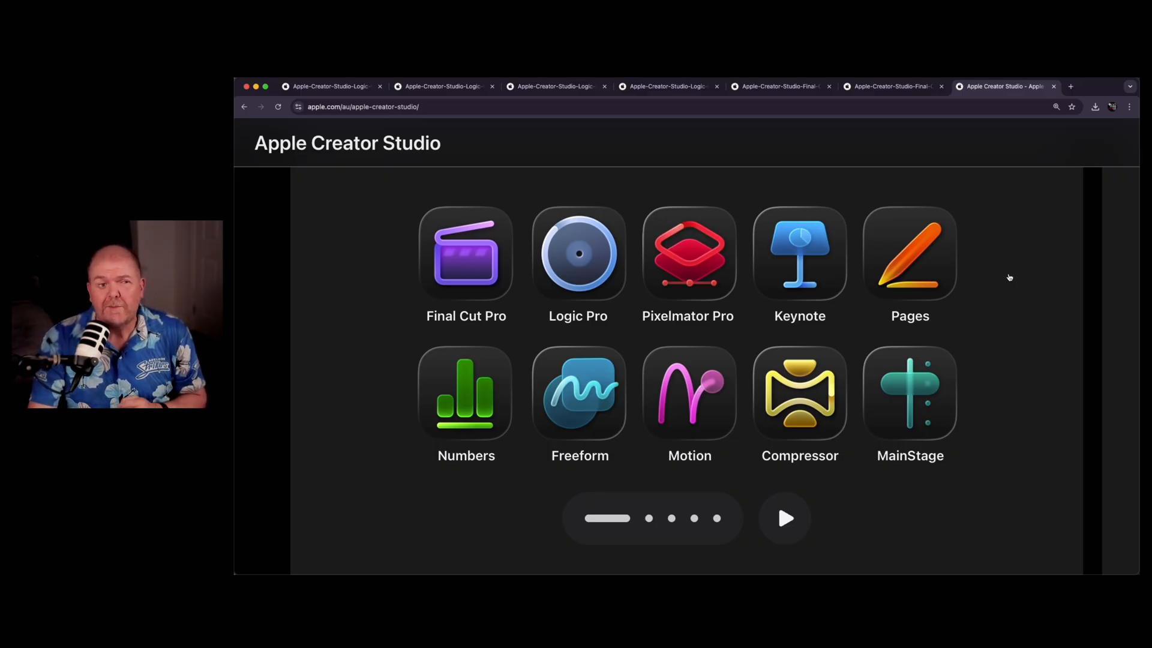
mouse_move(515, 311)
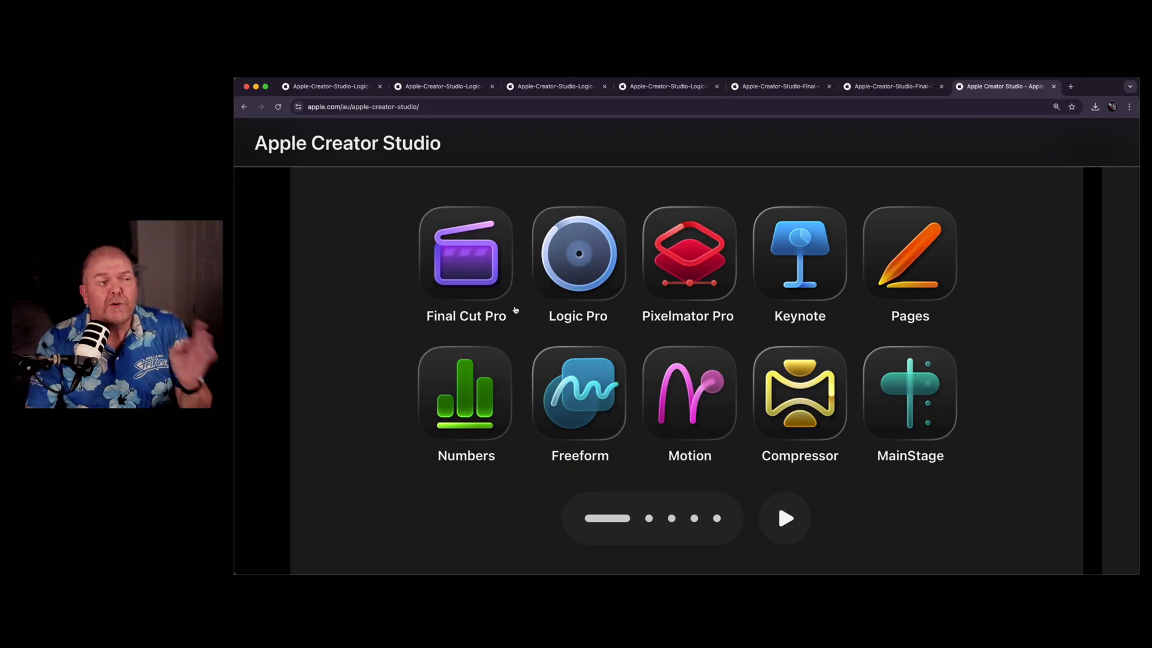
mouse_move(958, 283)
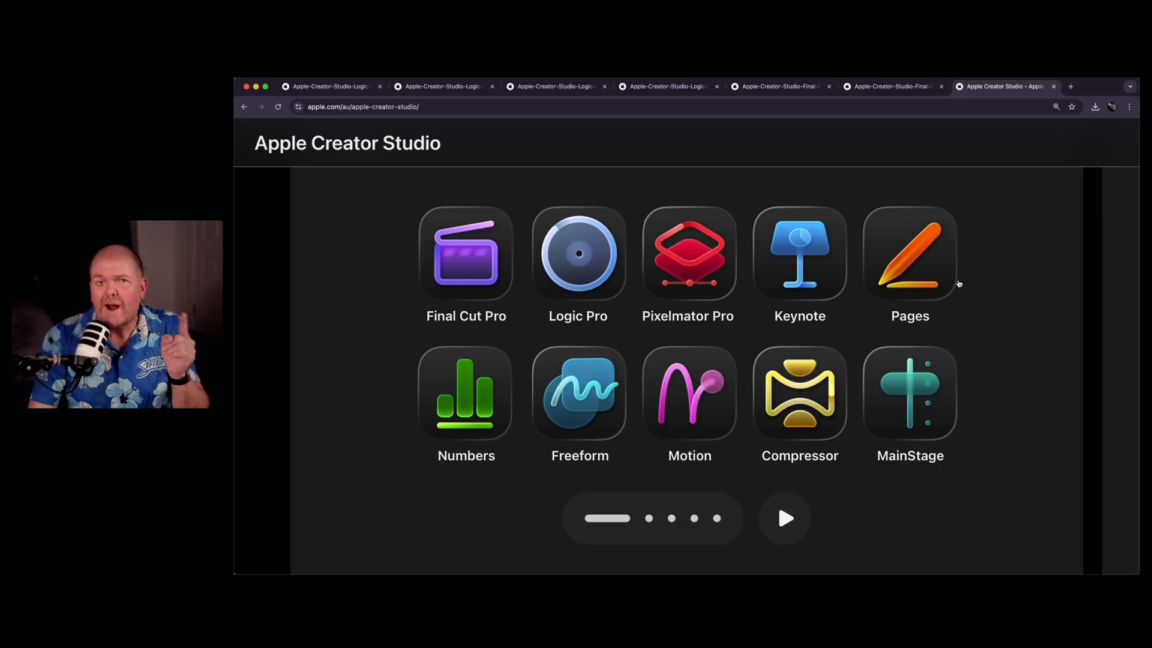
mouse_move(1006, 298)
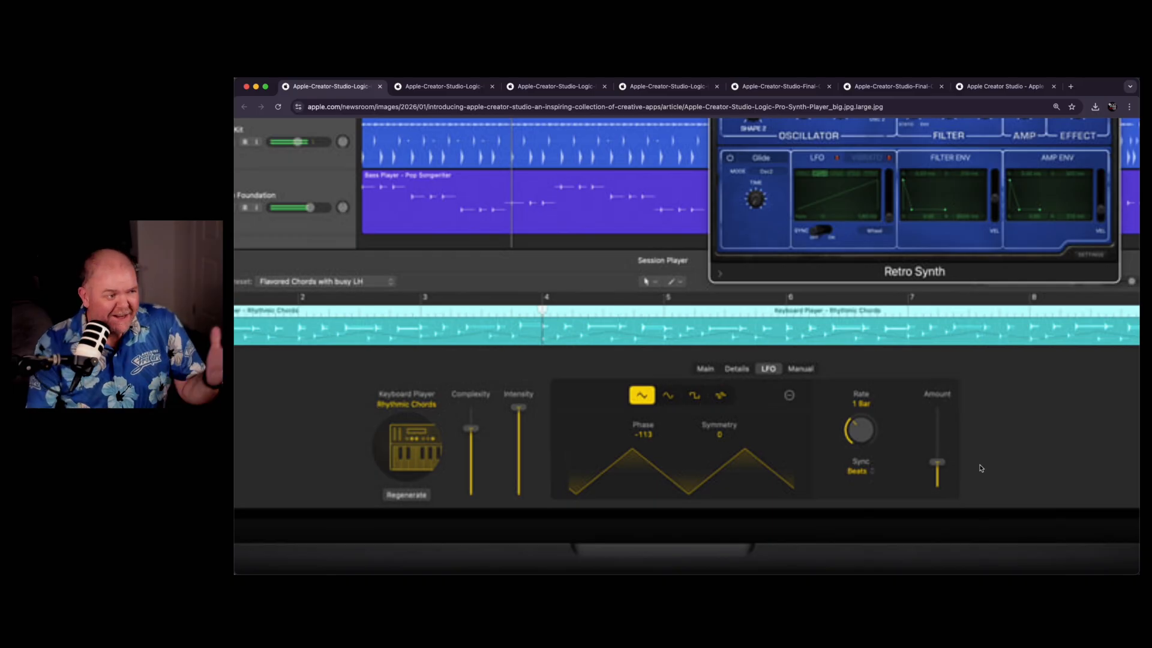
mouse_move(606, 367)
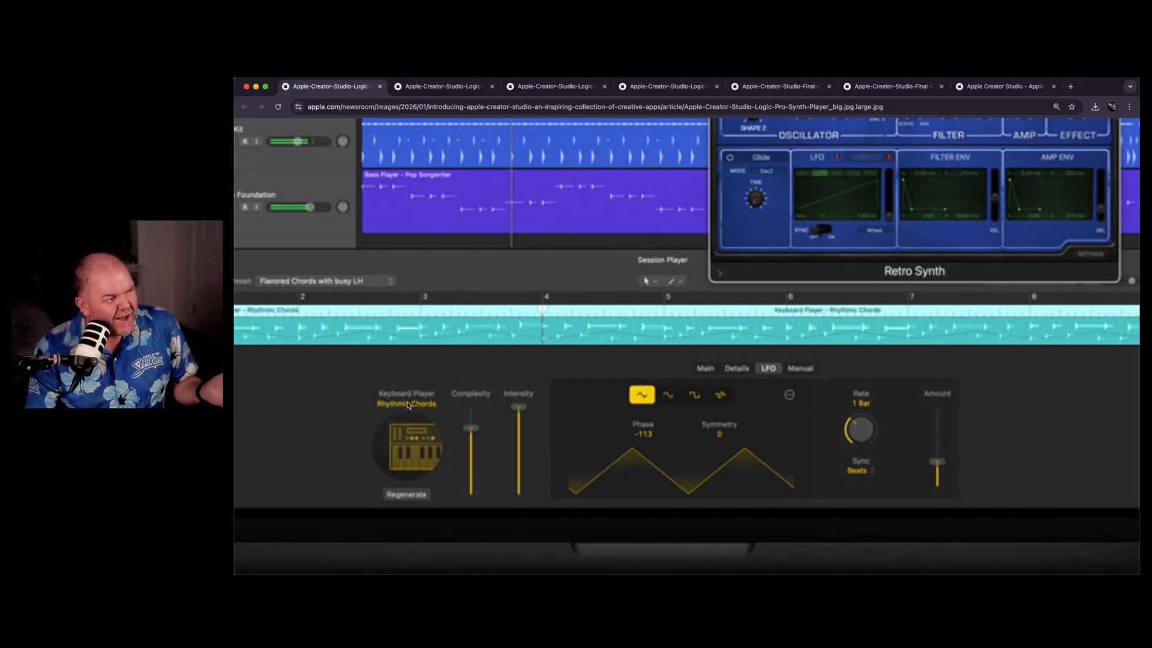
mouse_move(442, 420)
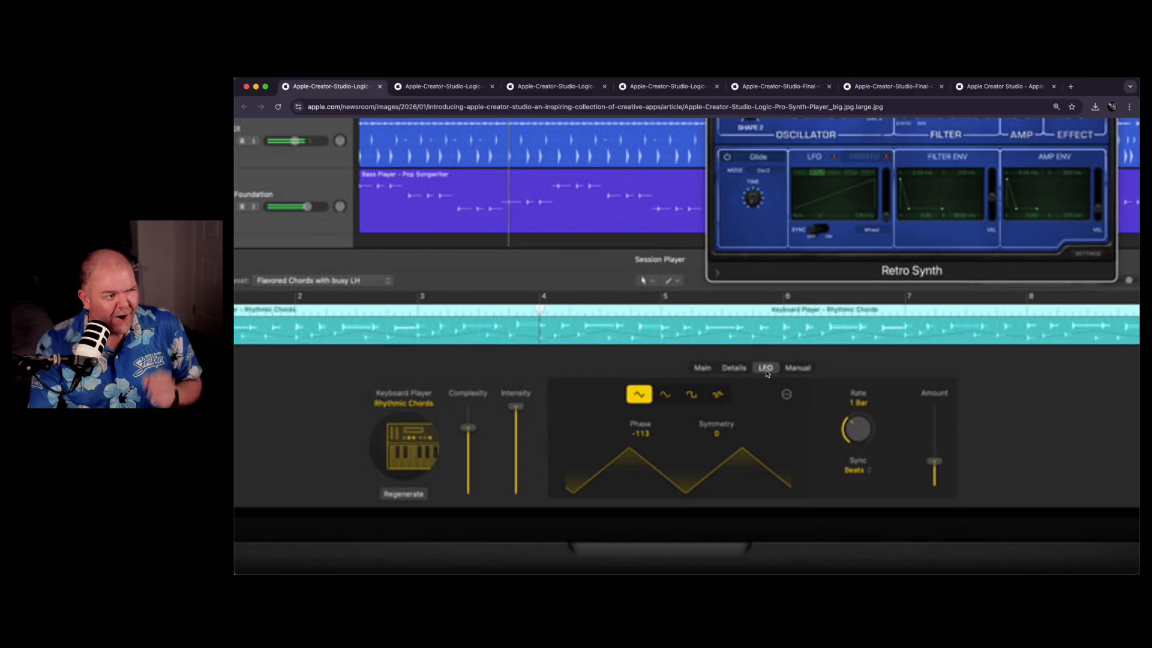
mouse_move(691, 398)
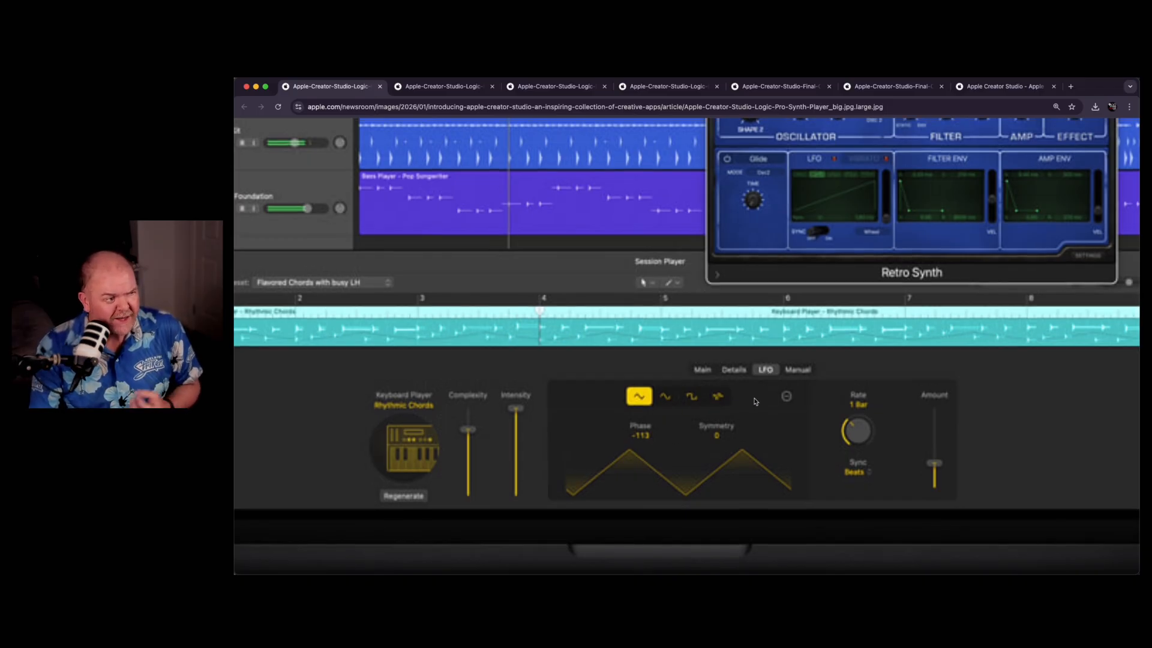
mouse_move(749, 432)
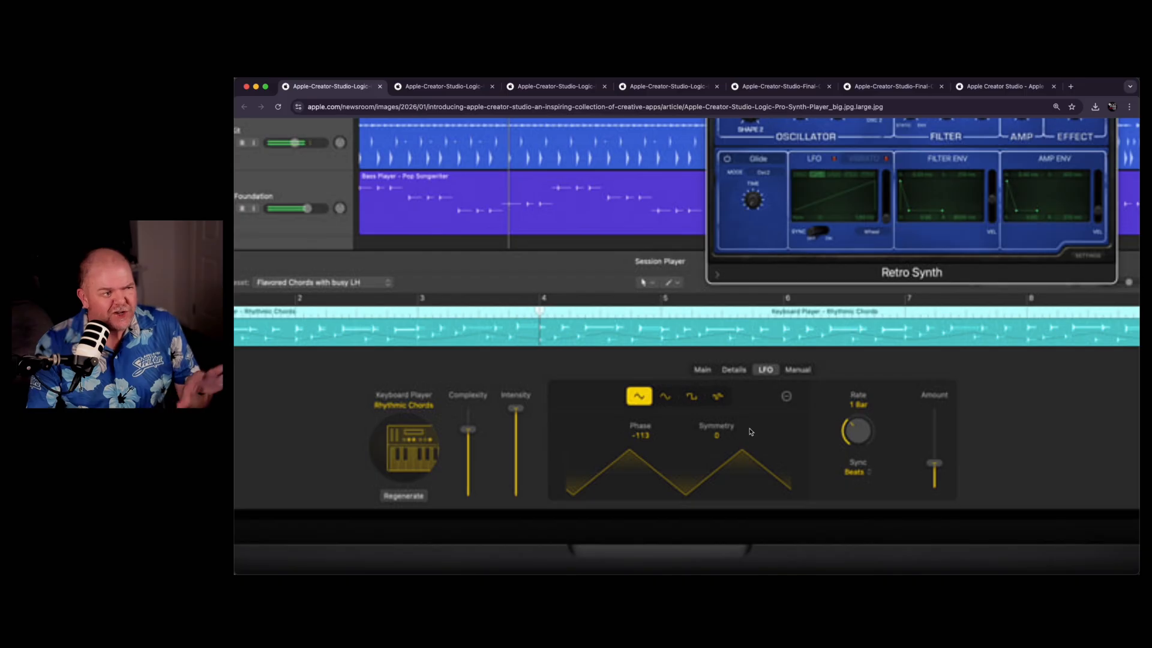
mouse_move(919, 423)
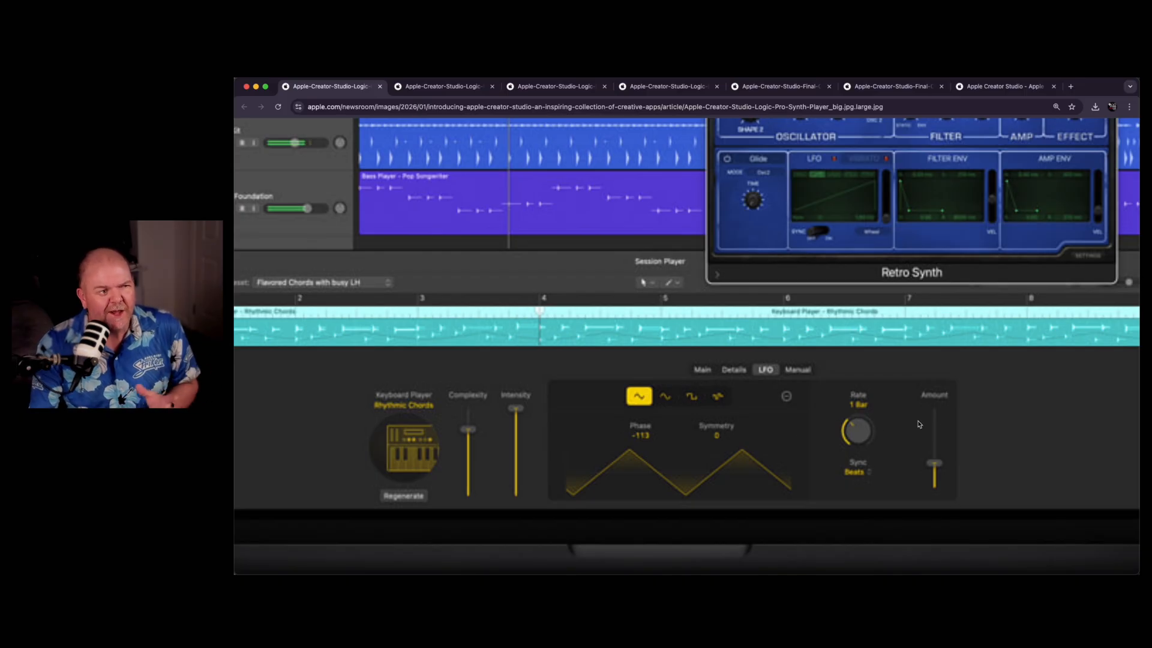
mouse_move(847, 367)
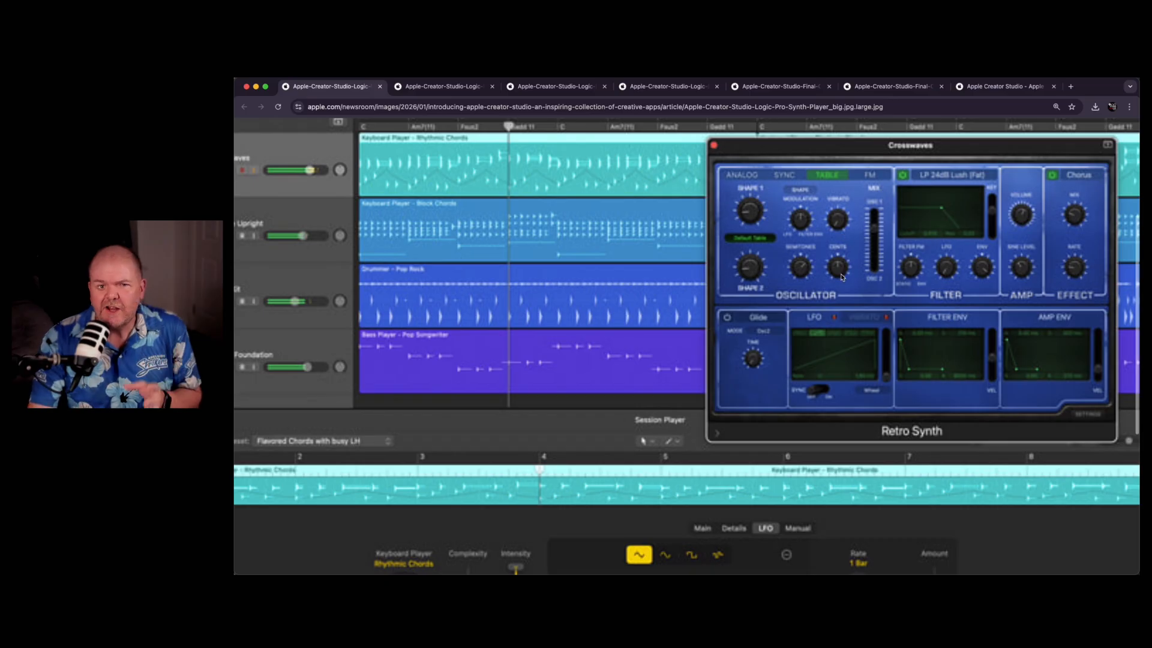
mouse_move(910, 440)
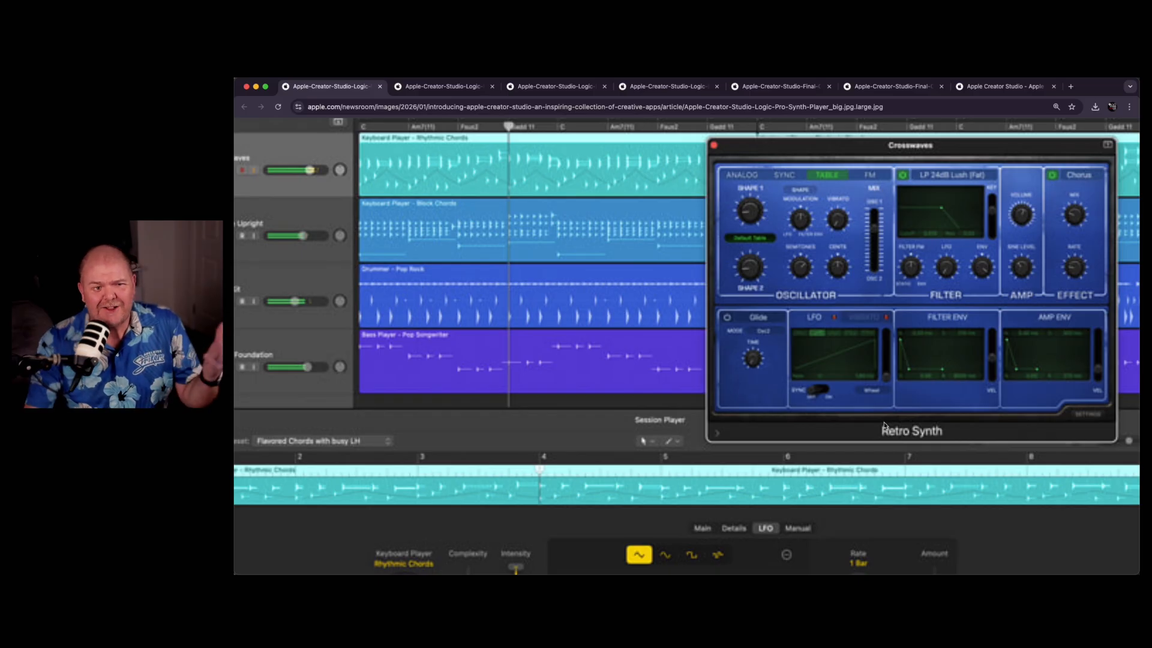
scroll(down, 3)
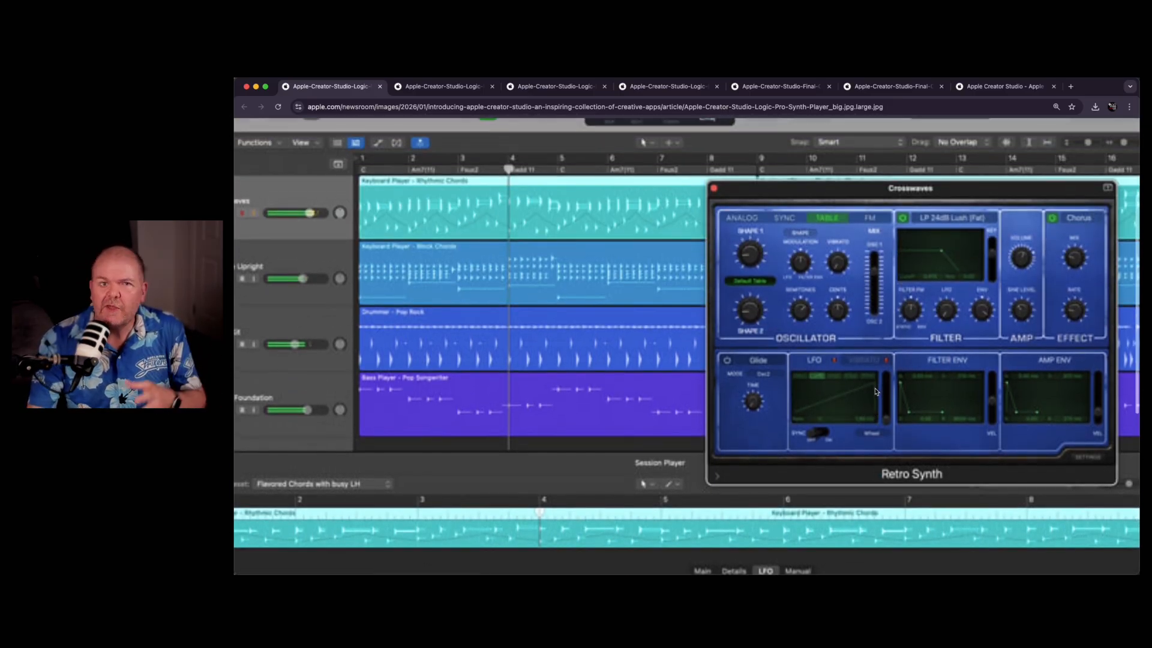
scroll(down, 3)
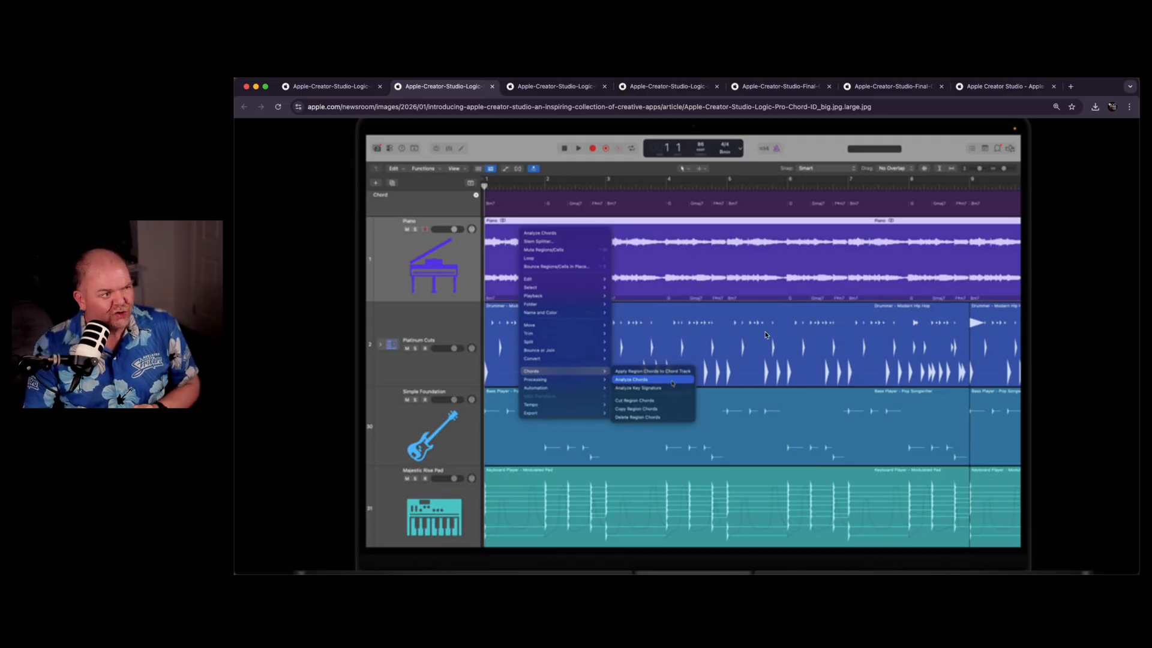
mouse_move(695, 213)
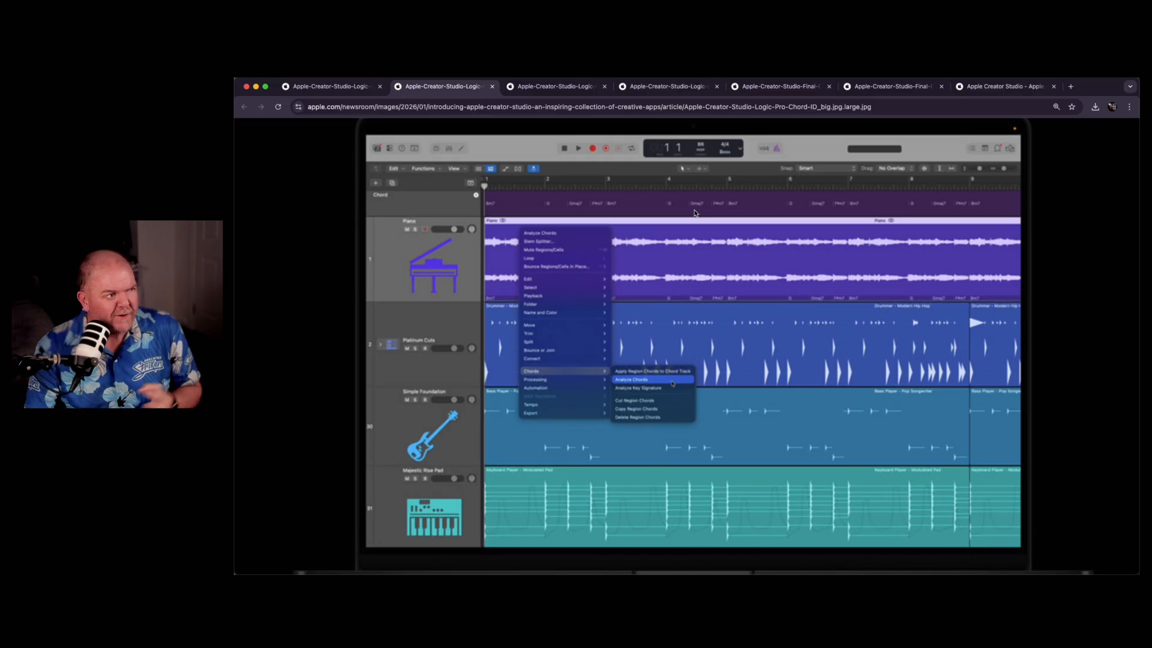
mouse_move(643, 208)
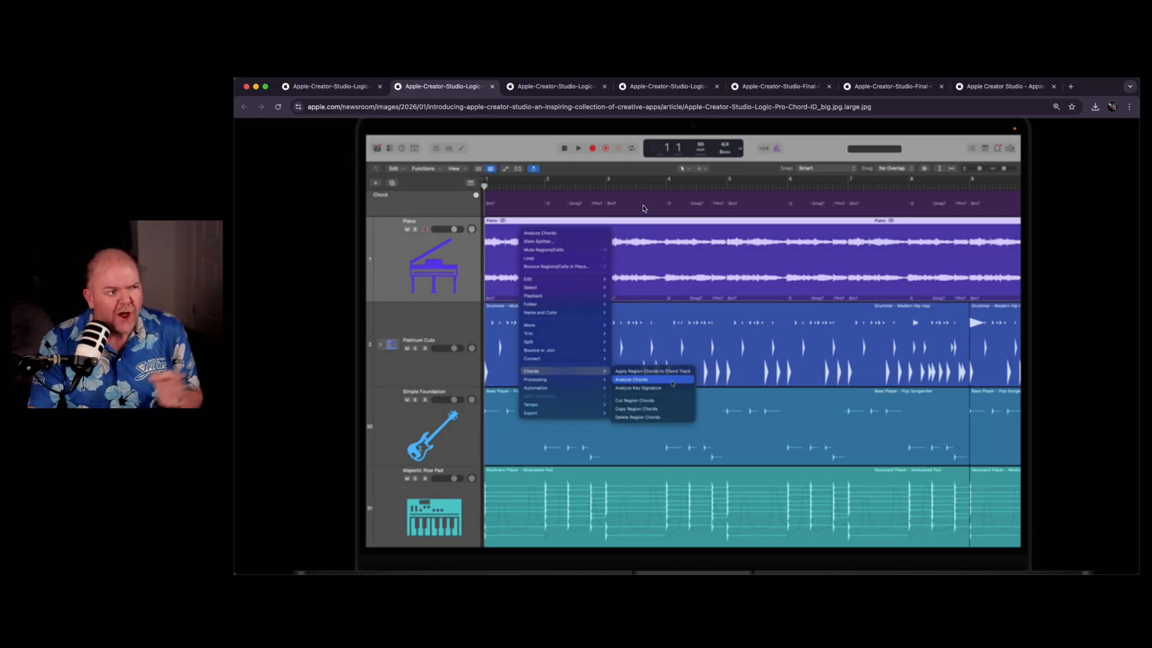
mouse_move(621, 208)
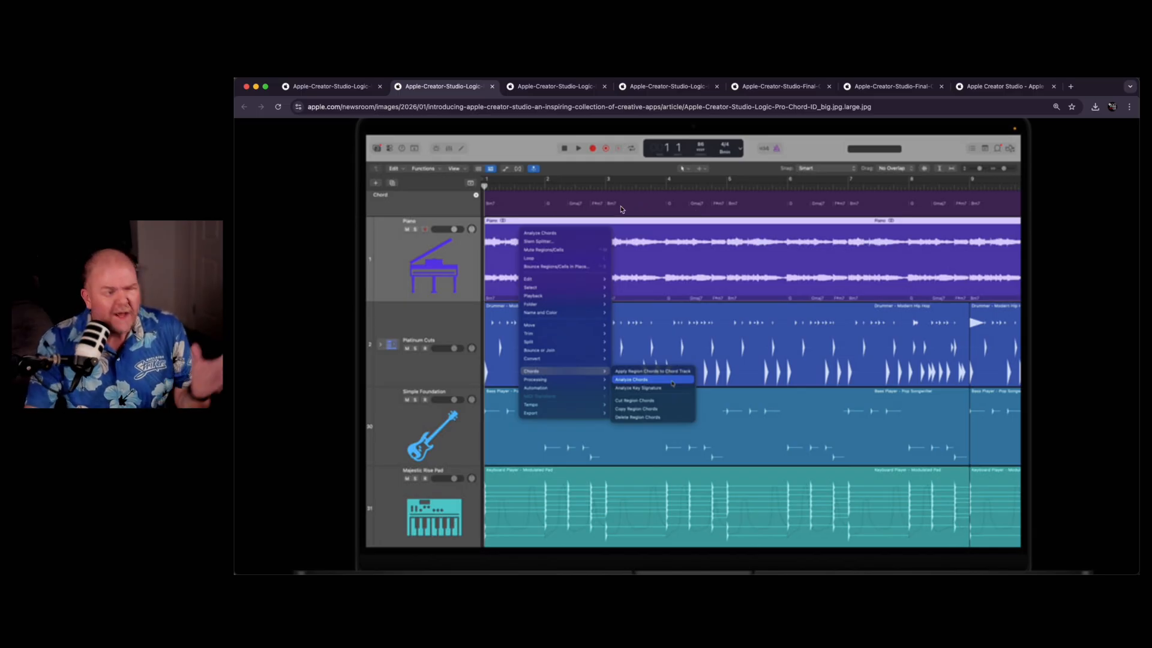
mouse_move(603, 211)
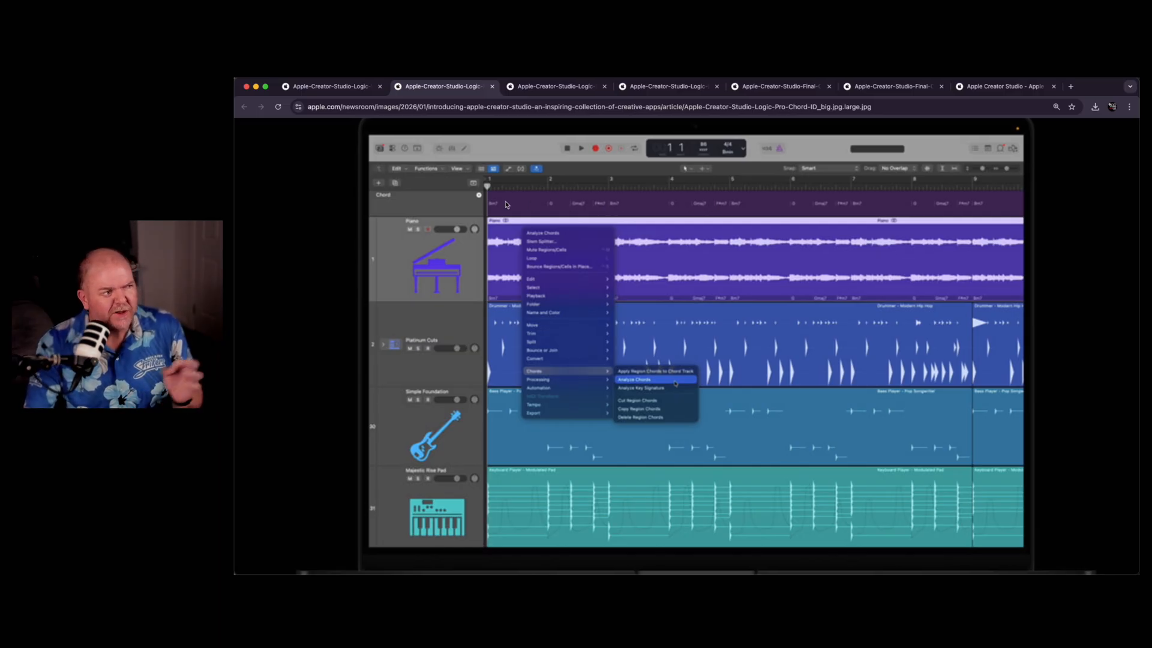
mouse_move(1071, 211)
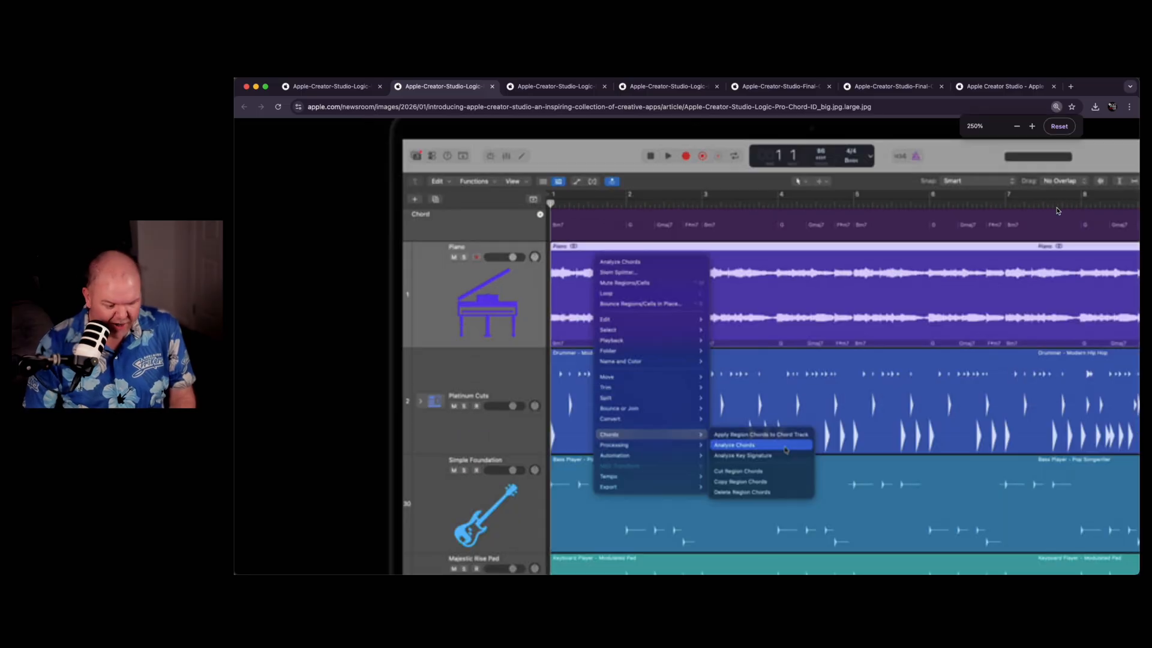
click(1032, 126)
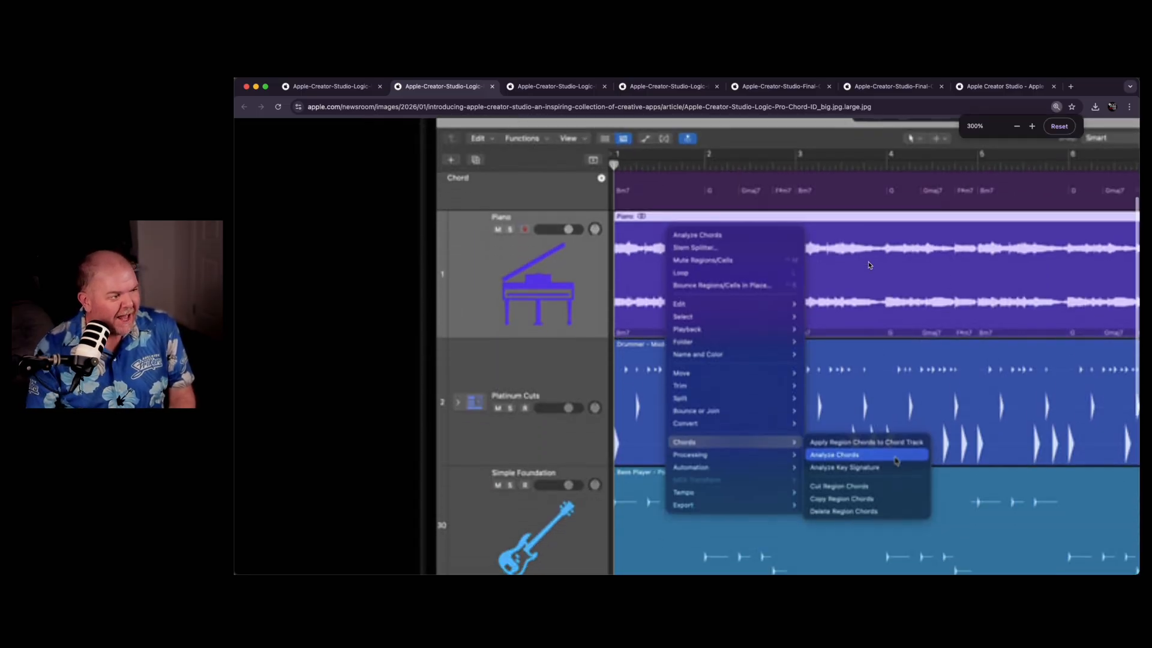
scroll(down, 3)
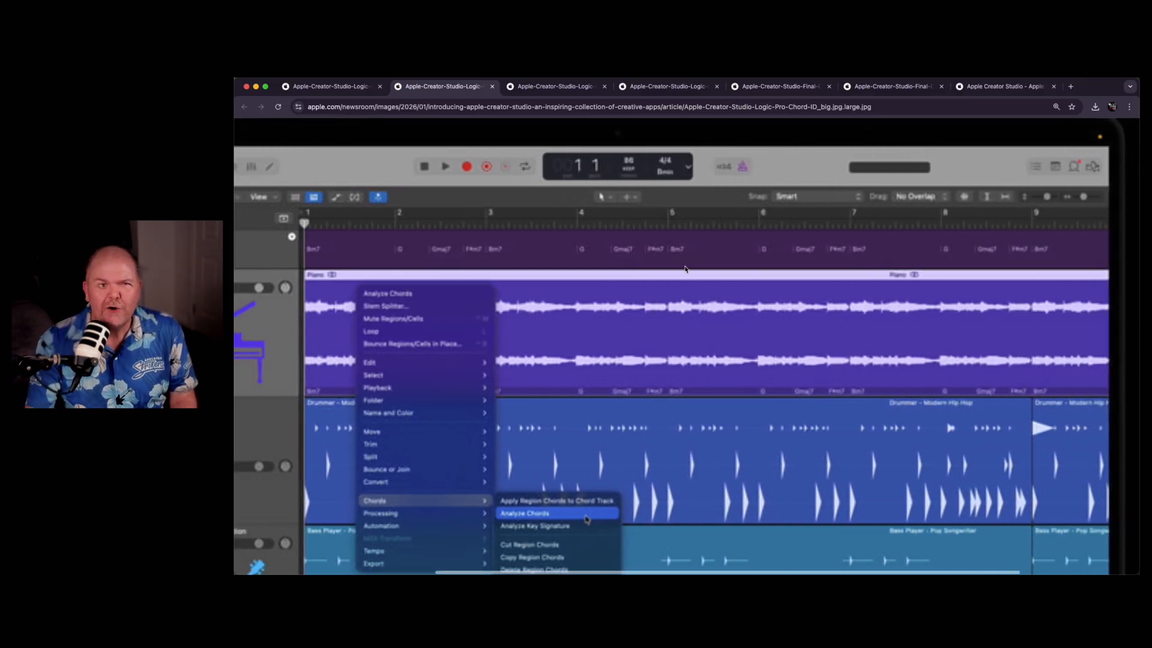
mouse_move(658, 277)
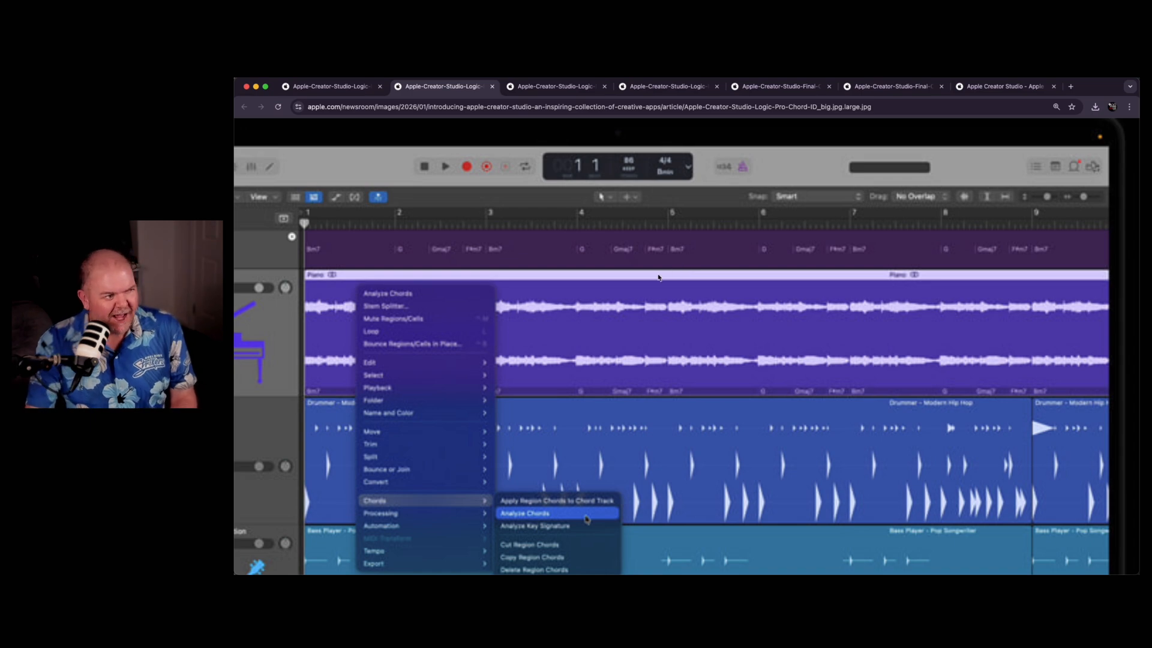
mouse_move(689, 284)
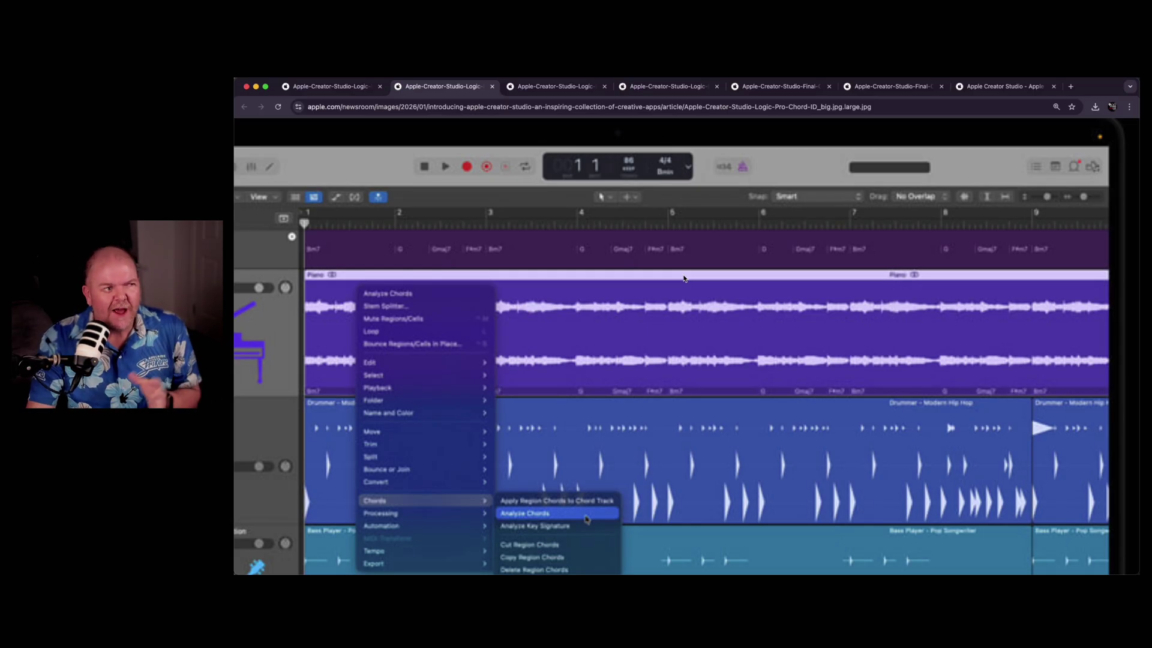
scroll(down, 3)
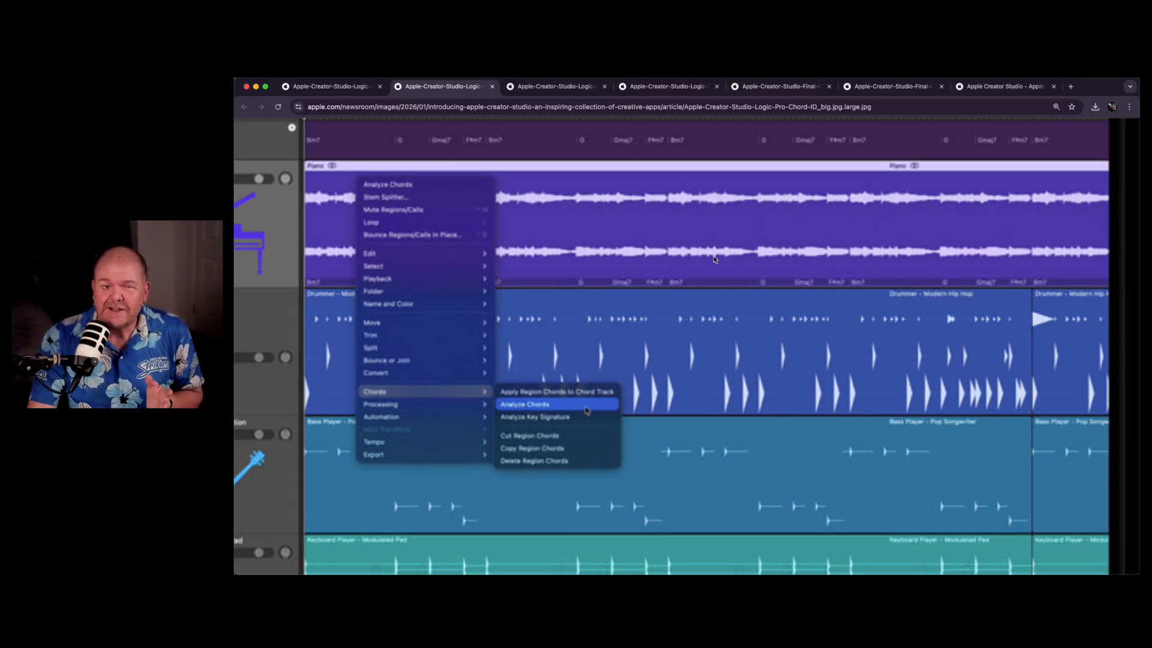
scroll(up, 3)
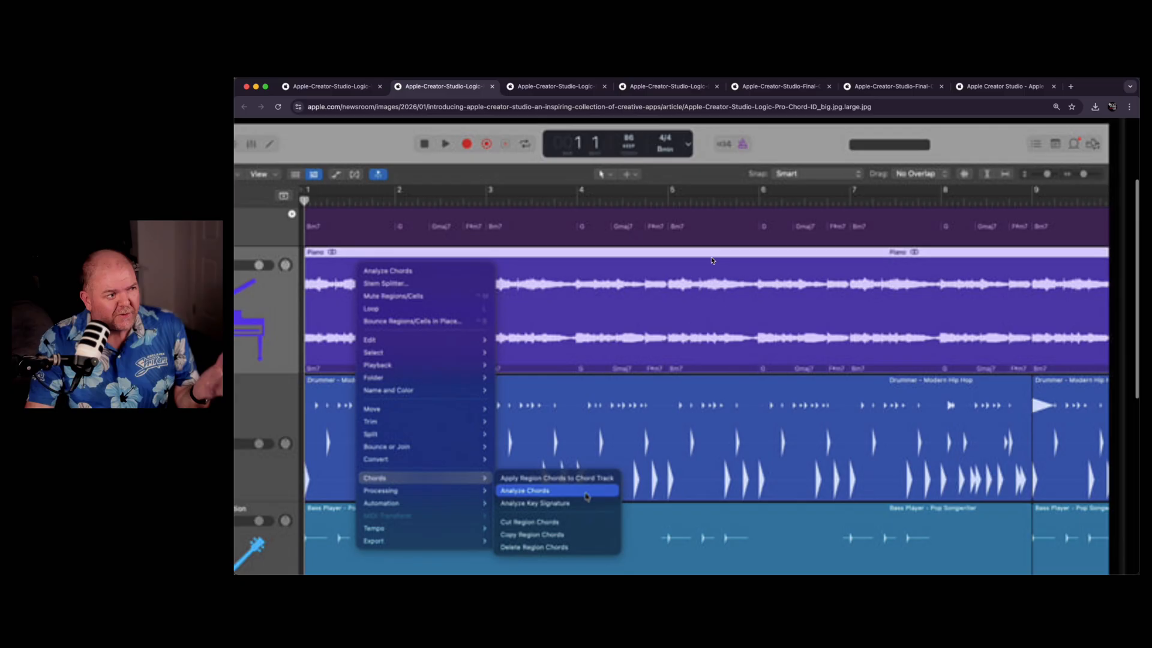
mouse_move(674, 234)
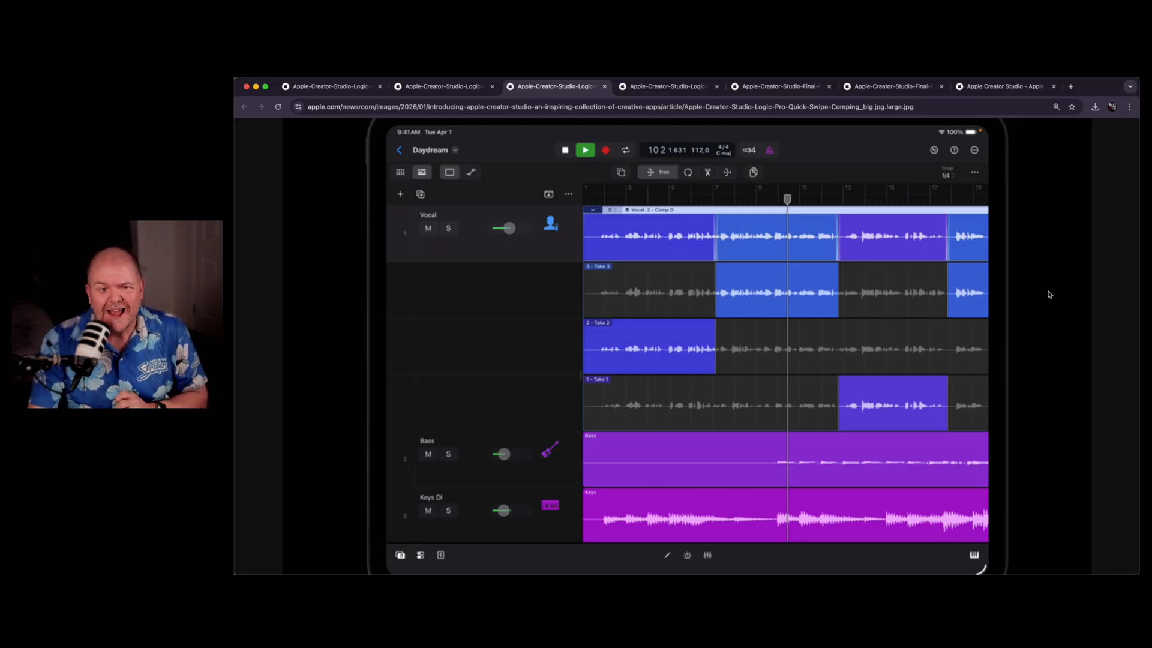
mouse_move(804, 293)
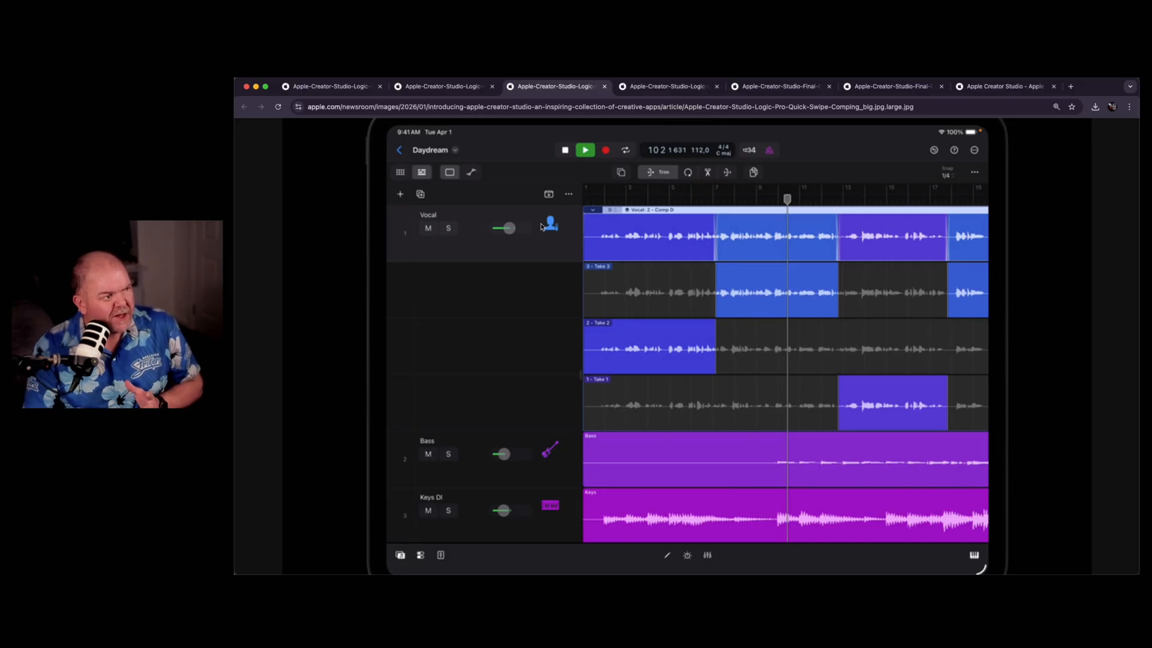
mouse_move(619, 338)
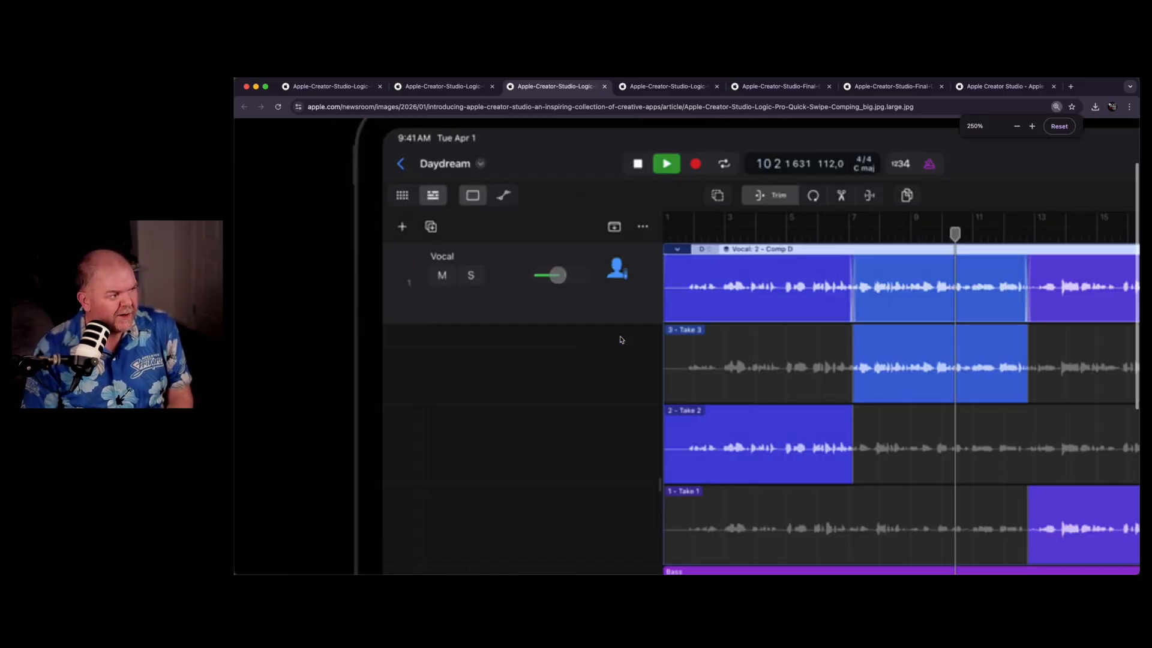
Step: Scroll down the Quick Swipe Comping screenshot to see the vocal takes and Bass track
scroll(down, 3)
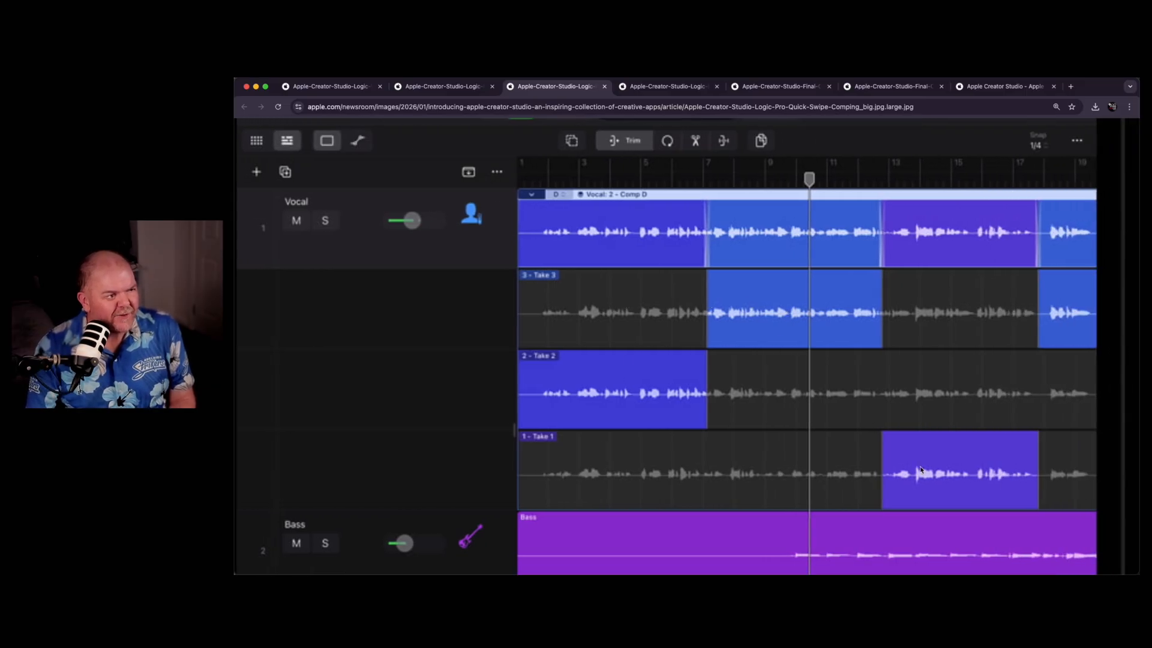
mouse_move(854, 346)
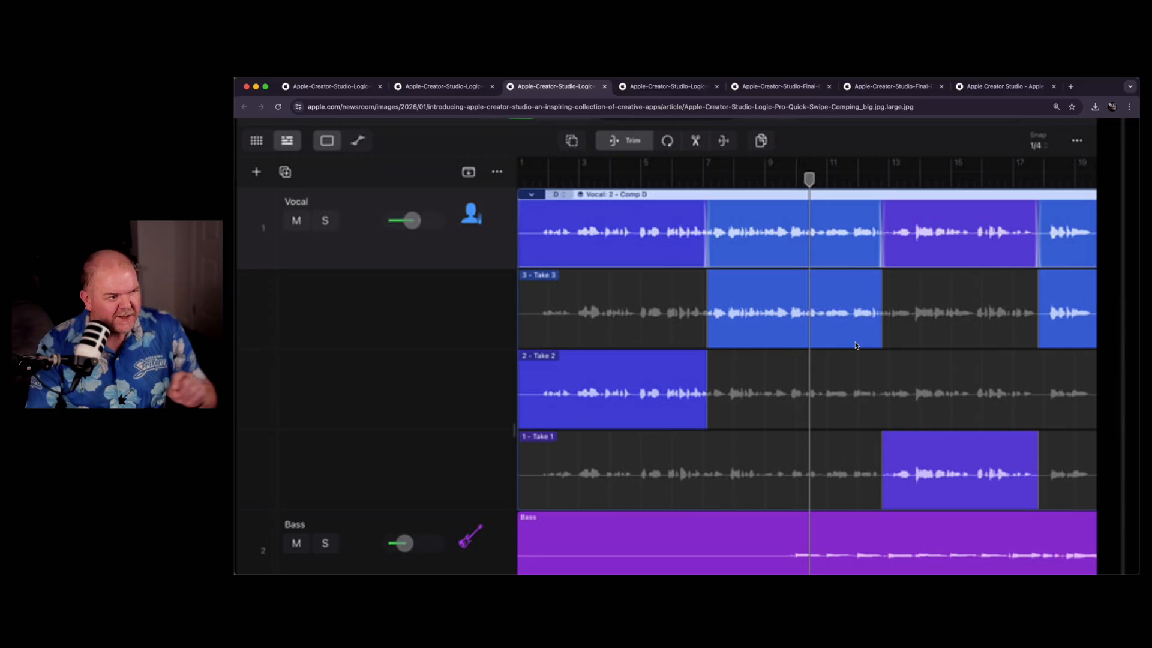
mouse_move(856, 316)
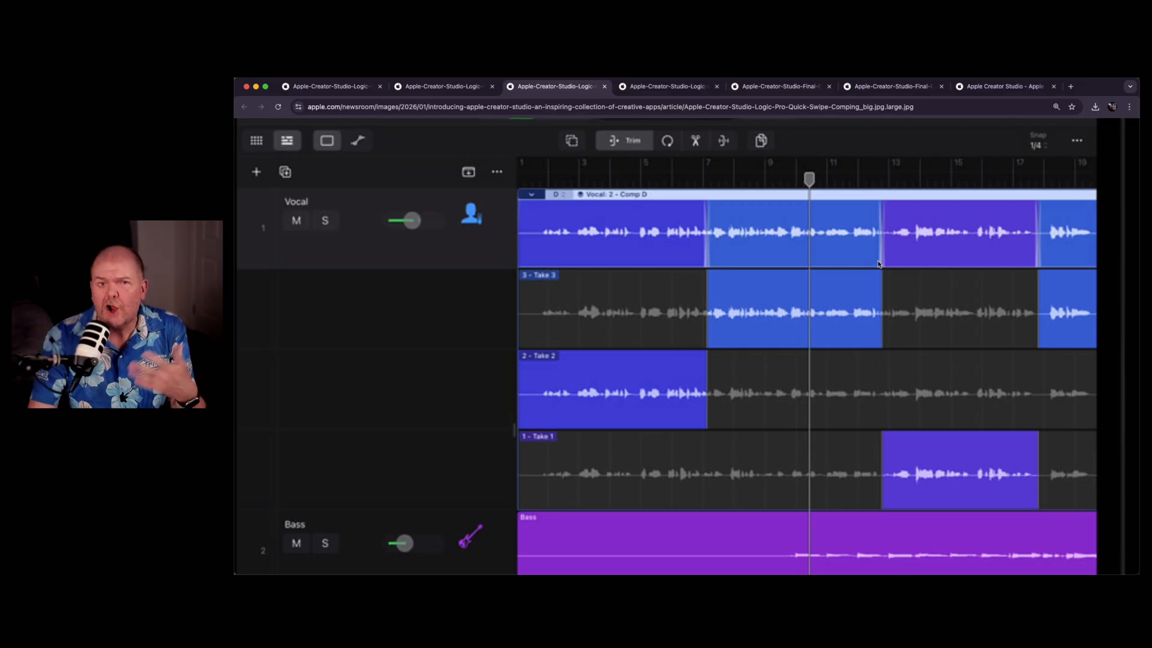
mouse_move(869, 276)
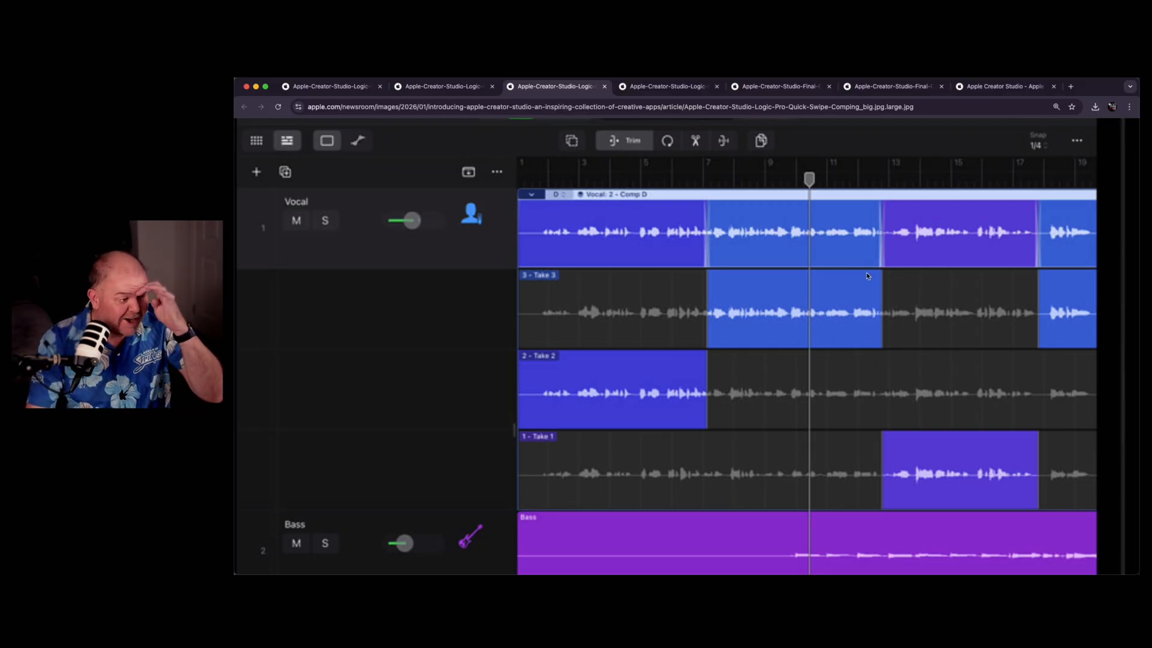
mouse_move(673, 471)
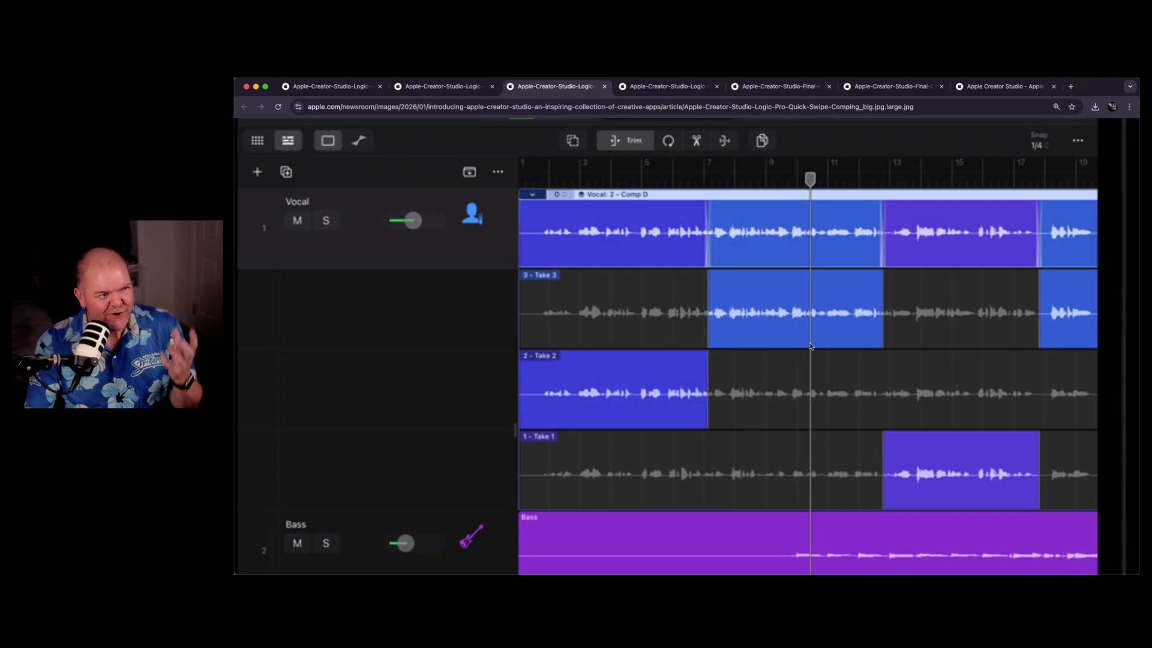
mouse_move(607, 283)
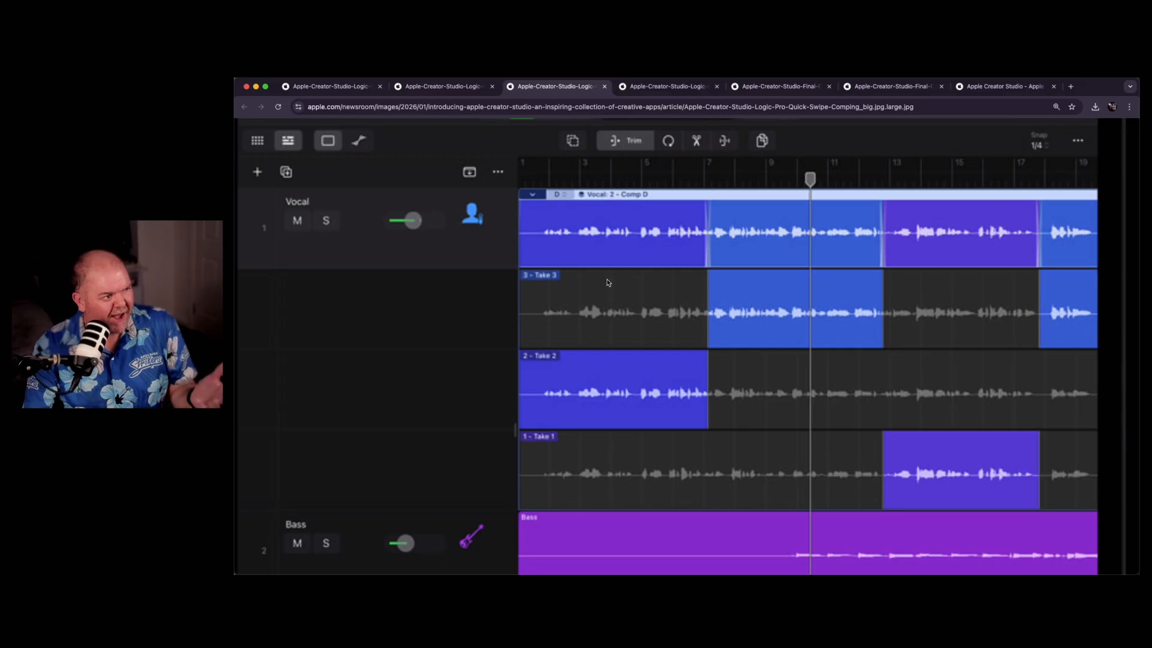
mouse_move(642, 306)
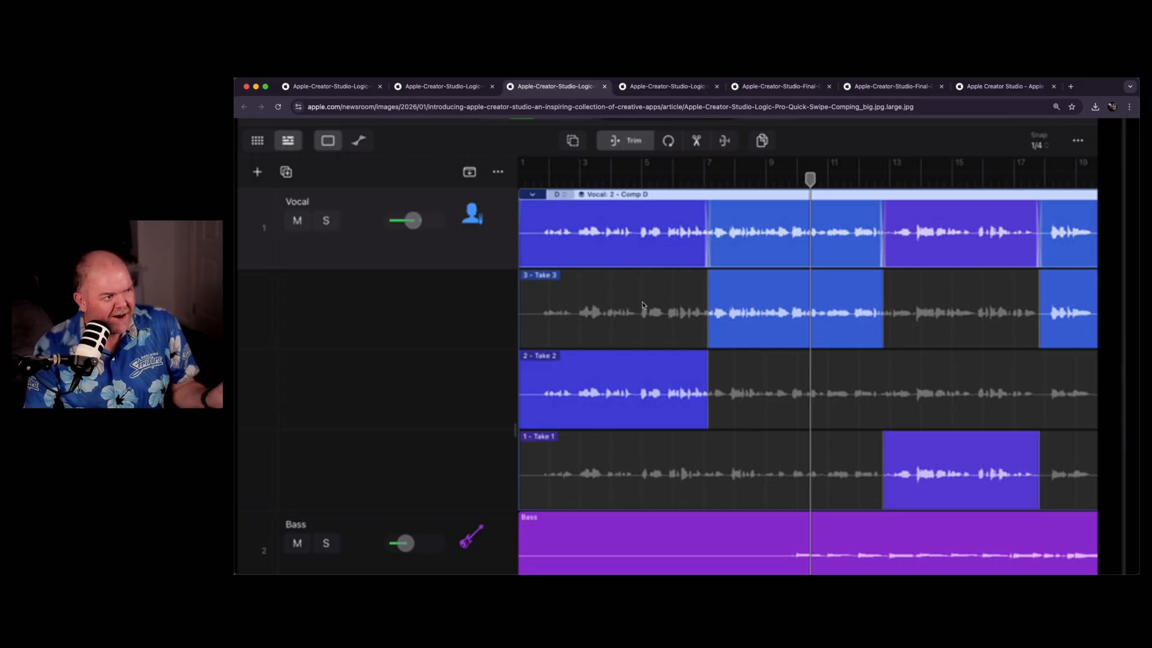
mouse_move(769, 300)
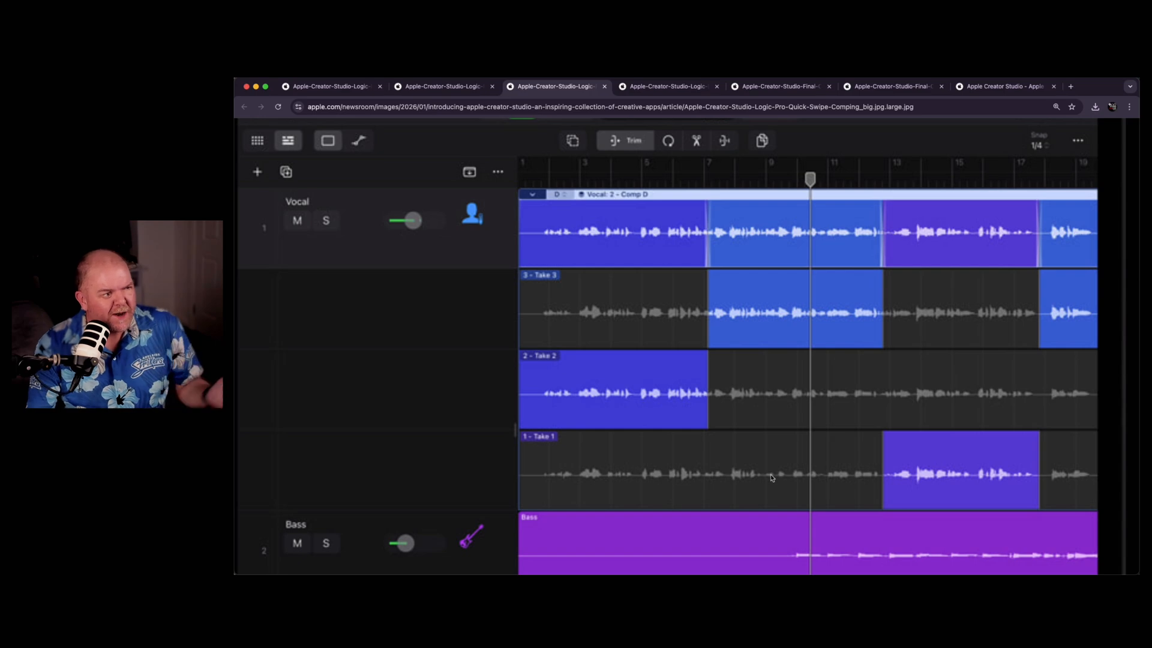
mouse_move(938, 483)
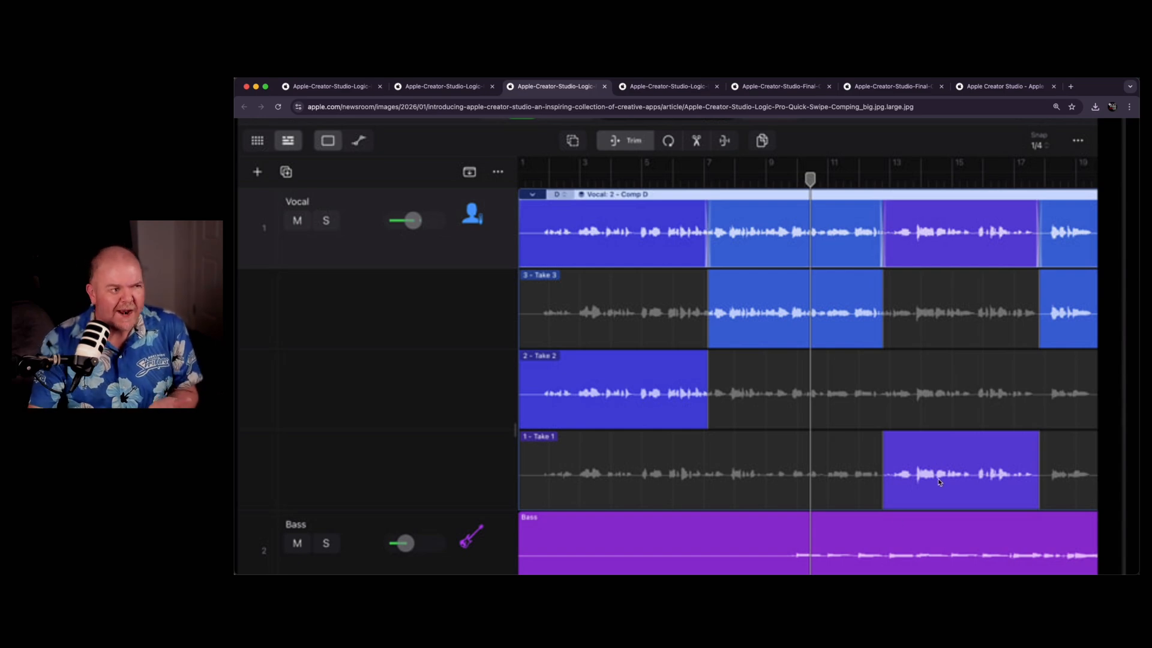
mouse_move(885, 244)
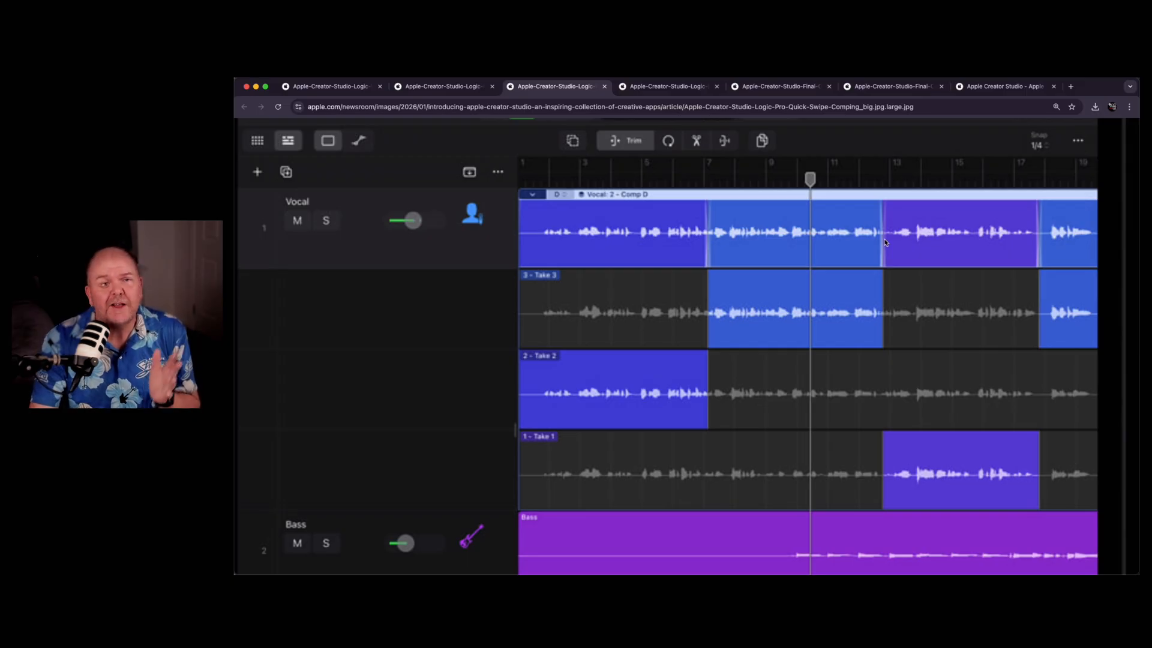
mouse_move(901, 257)
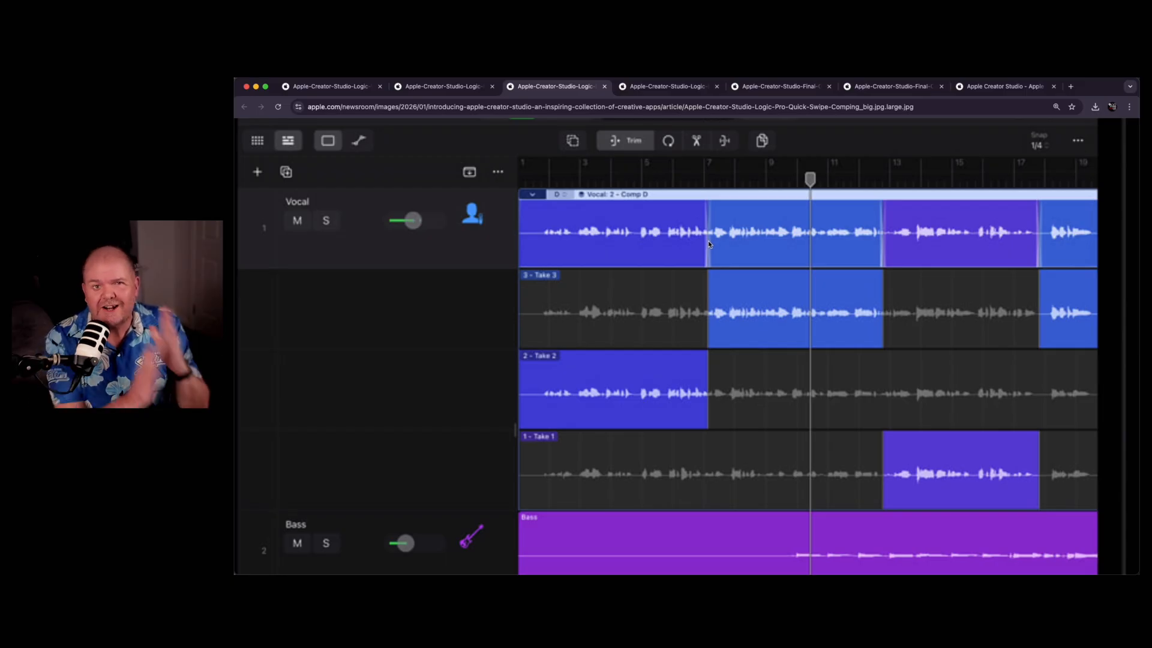
mouse_move(727, 250)
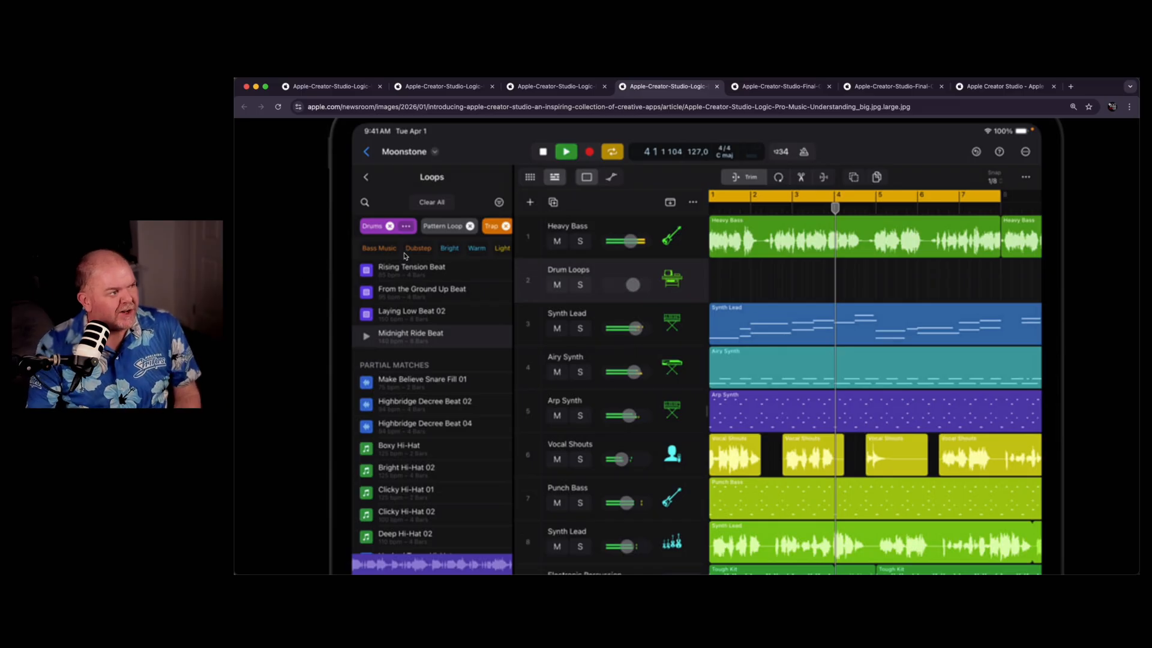
mouse_move(316, 241)
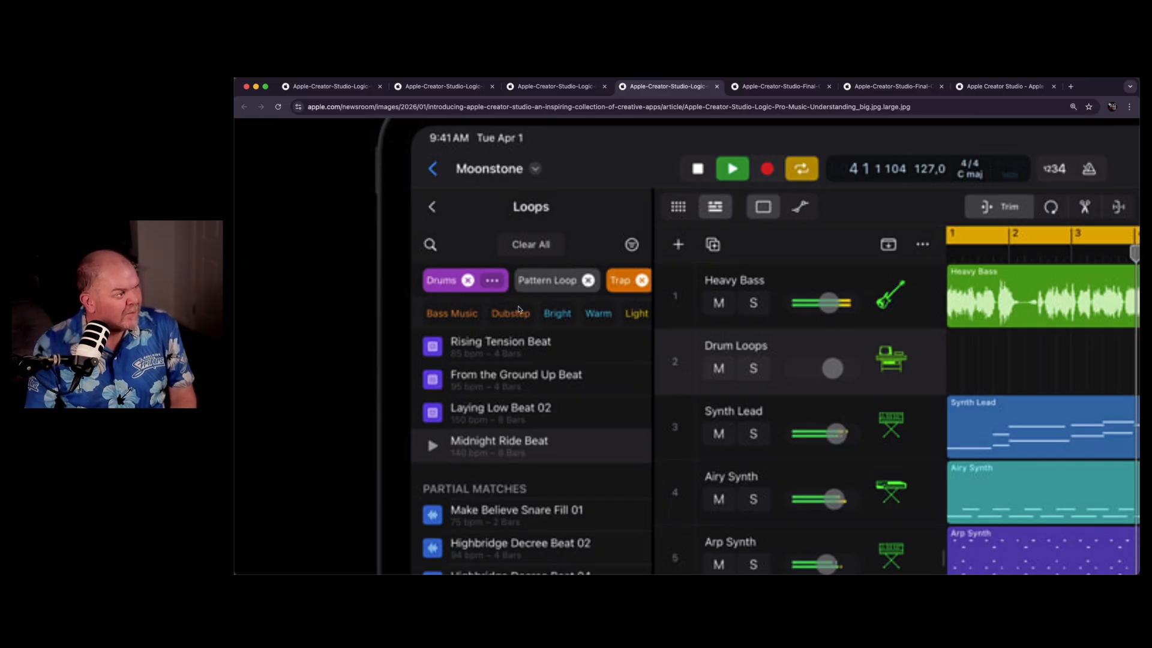
mouse_move(547, 309)
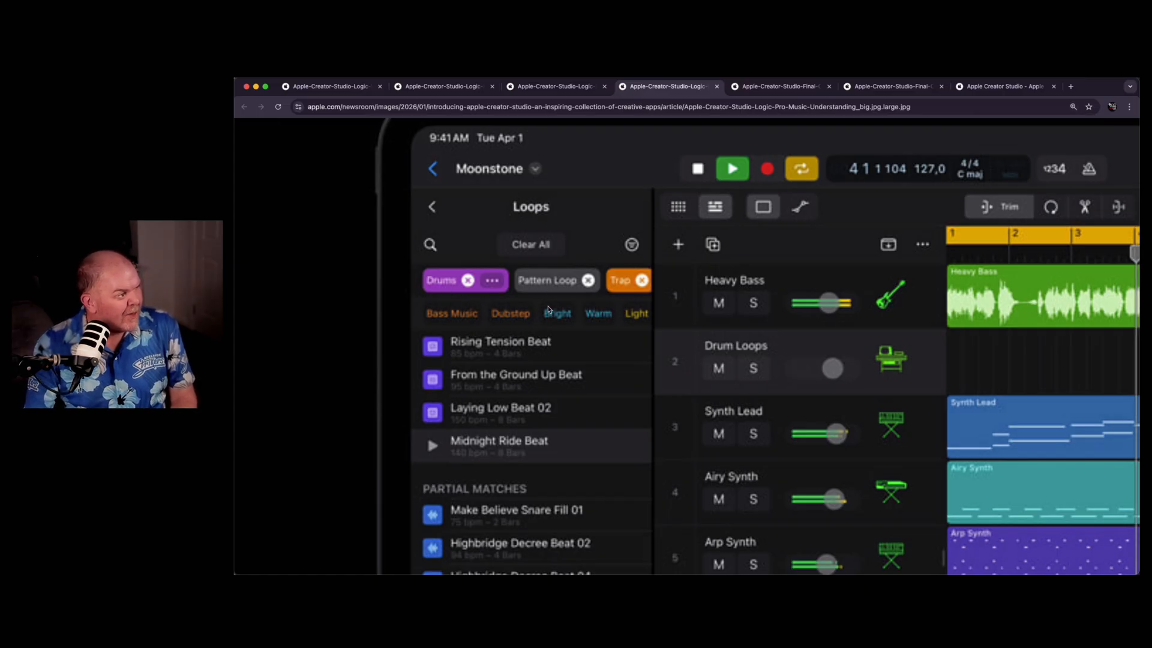
Step: Scroll through the Music Understanding loop list, then switch to the Final Cut Pro Beat Detection screenshot
scroll(down, 3)
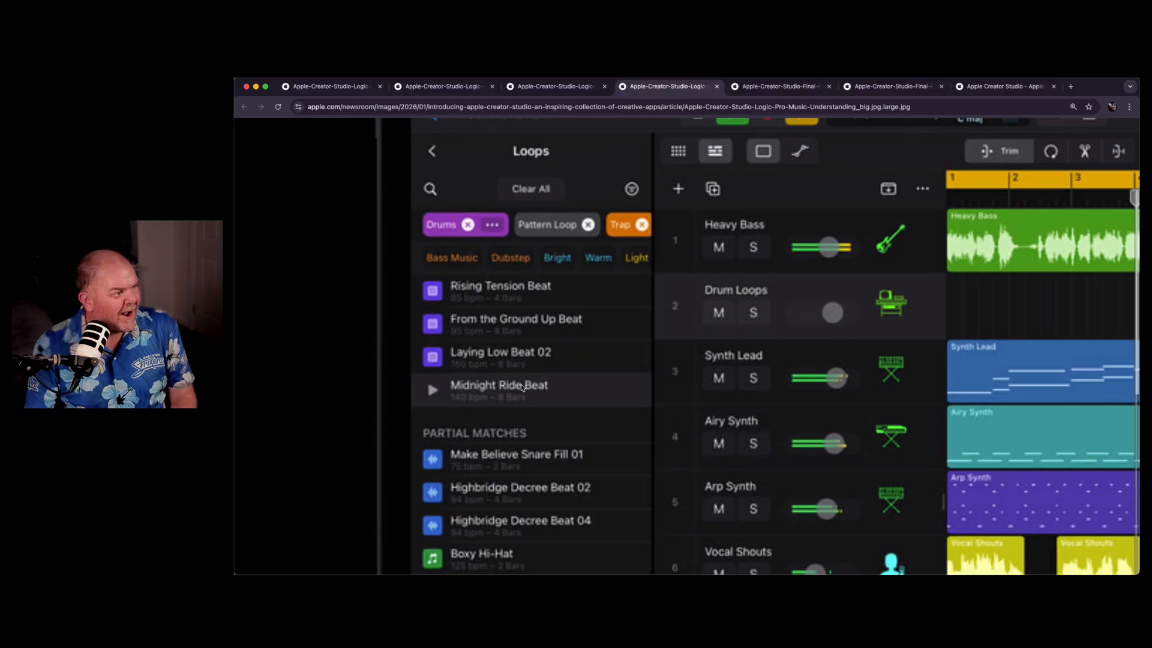
scroll(down, 3)
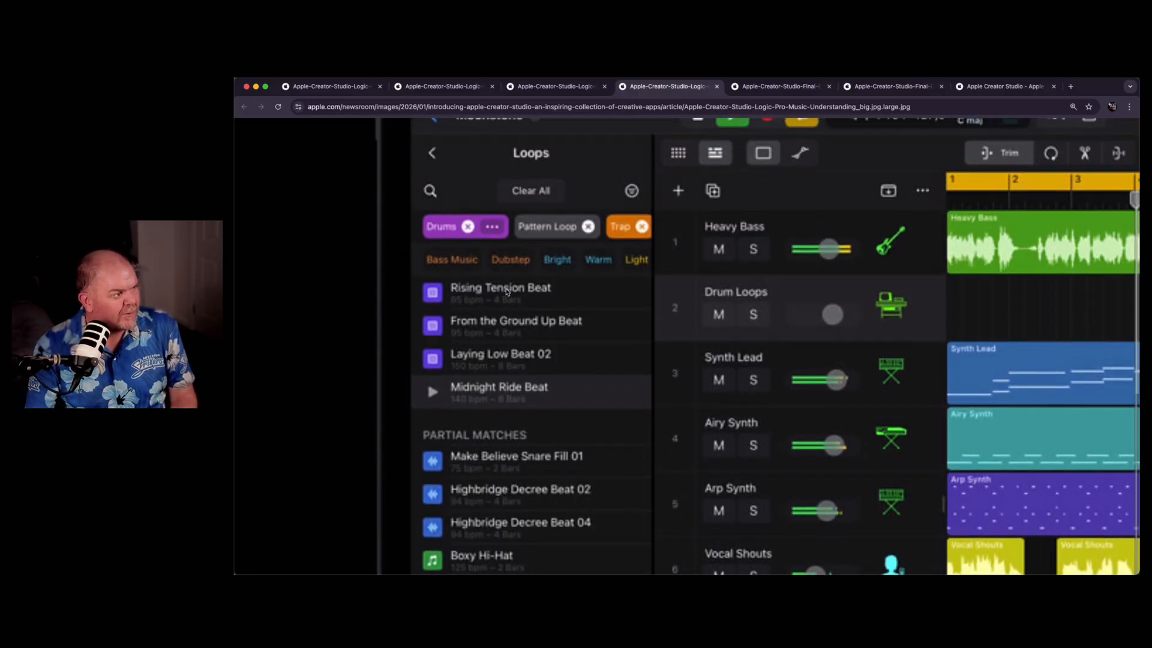
scroll(down, 3)
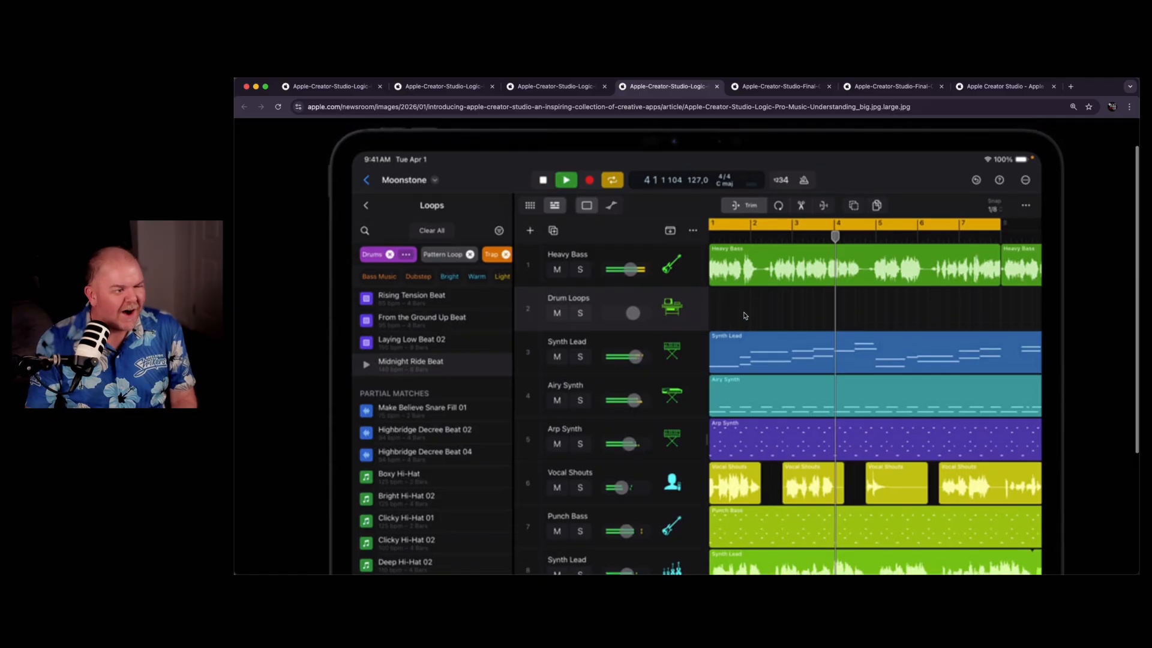
mouse_move(627, 341)
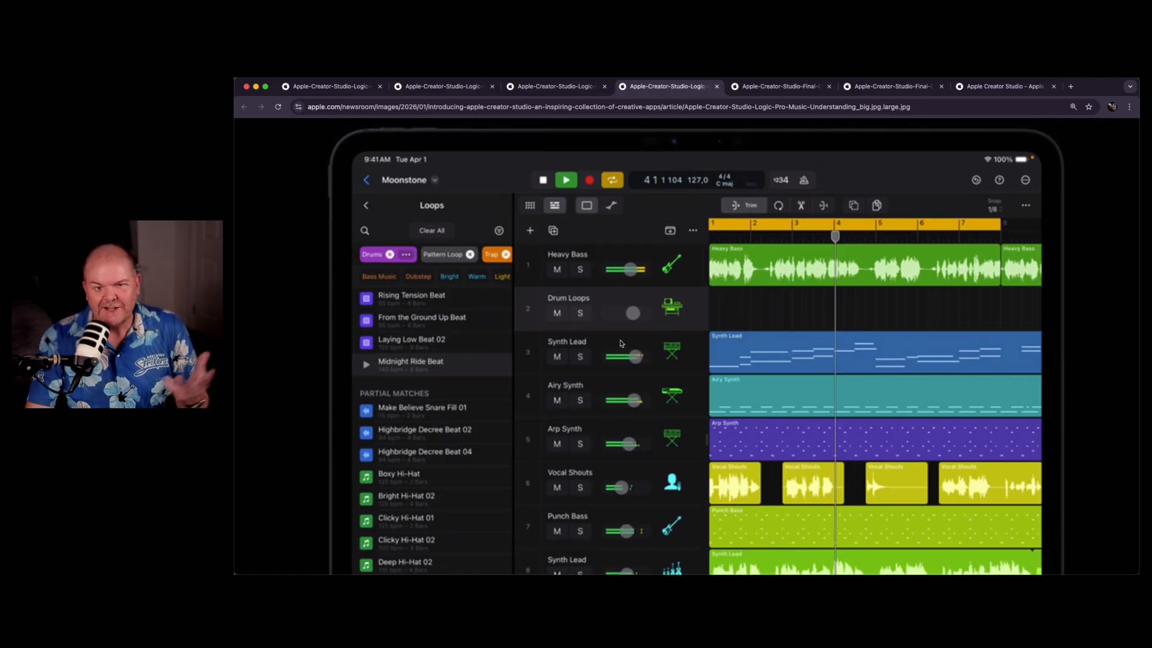
mouse_move(591, 352)
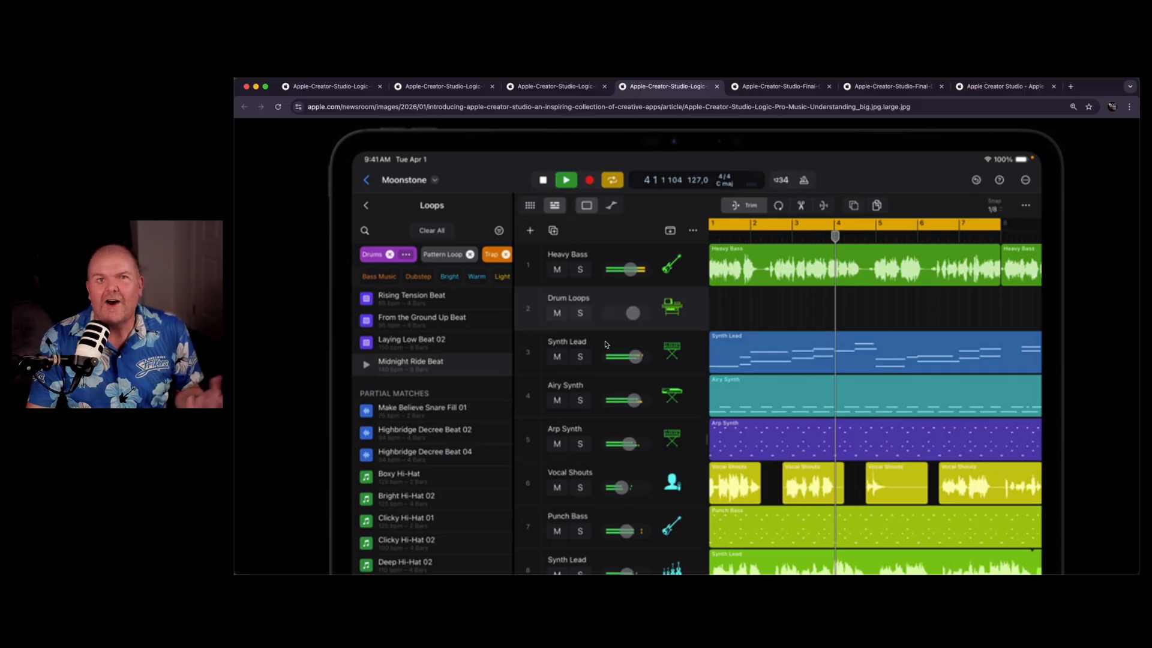
mouse_move(524, 355)
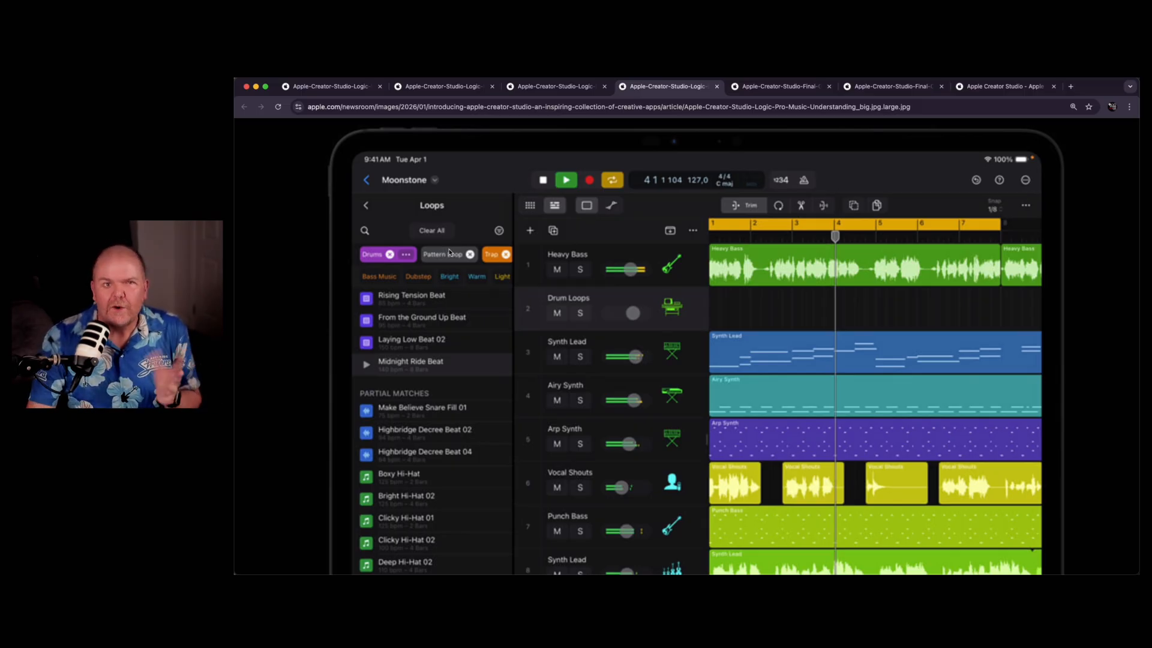
mouse_move(461, 333)
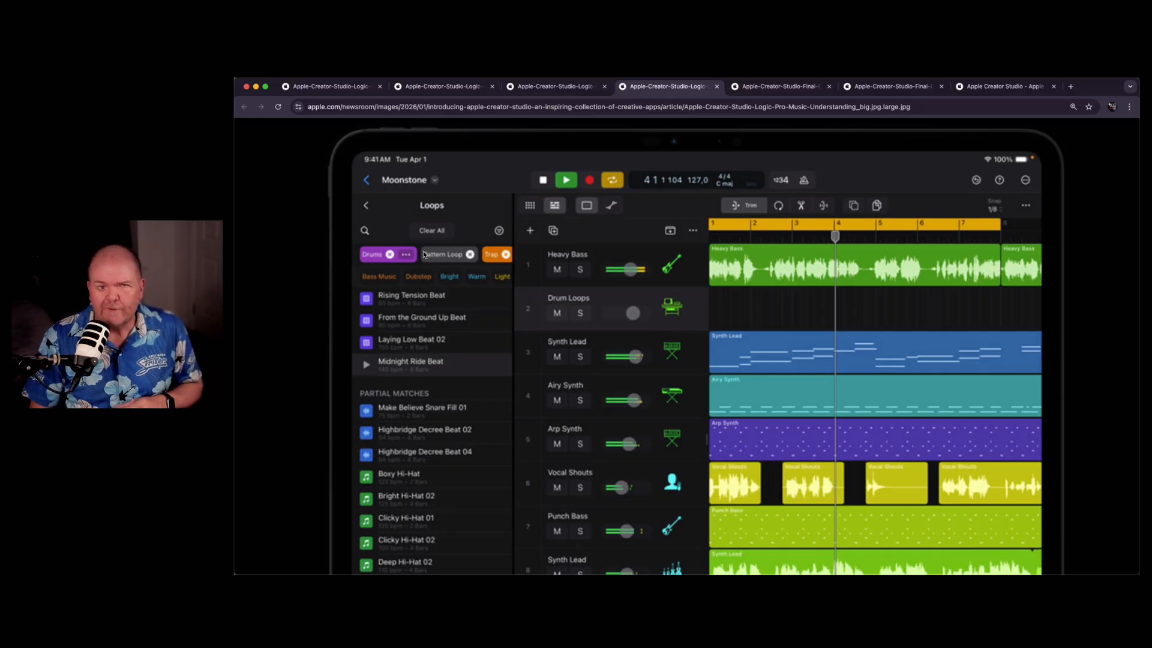
click(780, 86)
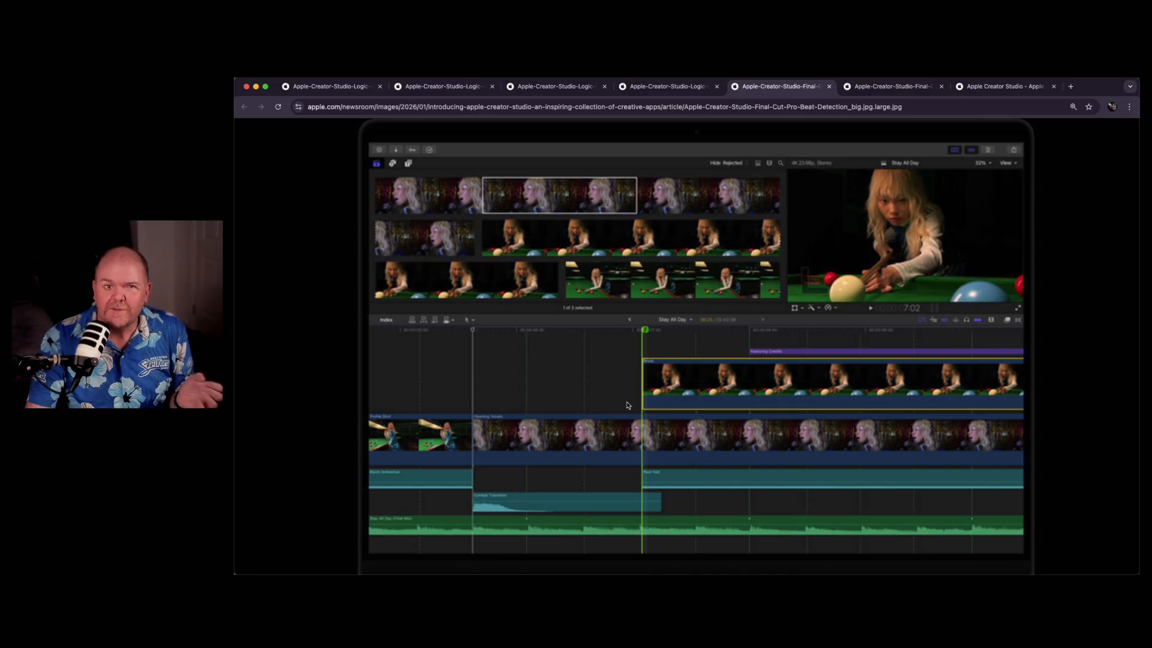
mouse_move(674, 395)
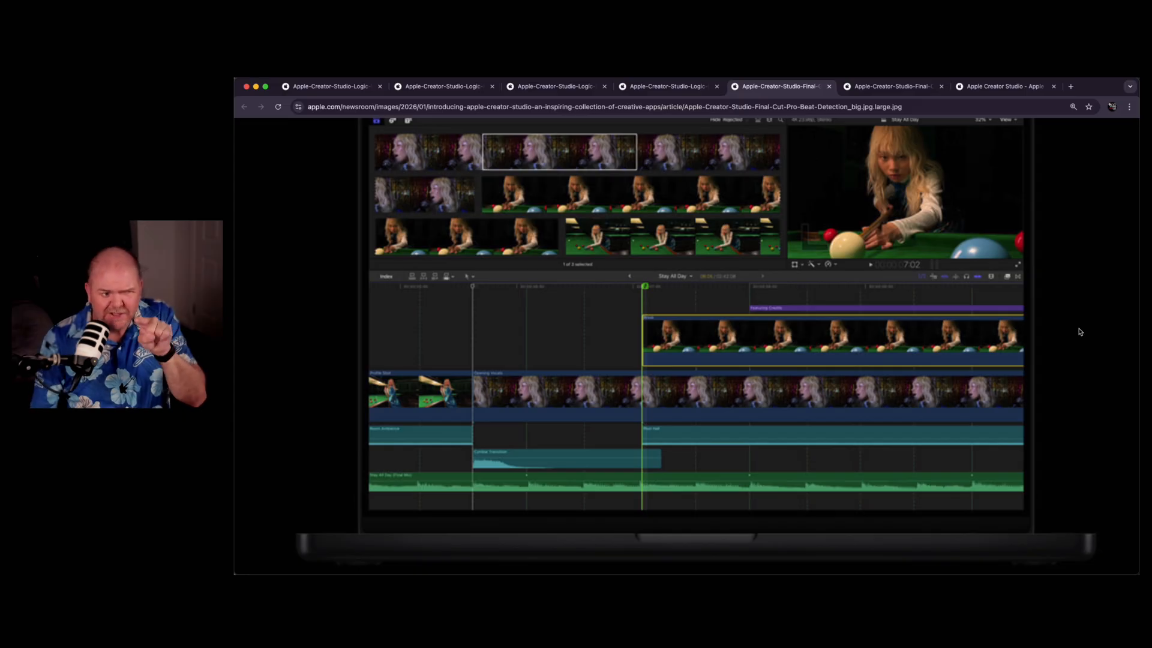
mouse_move(691, 395)
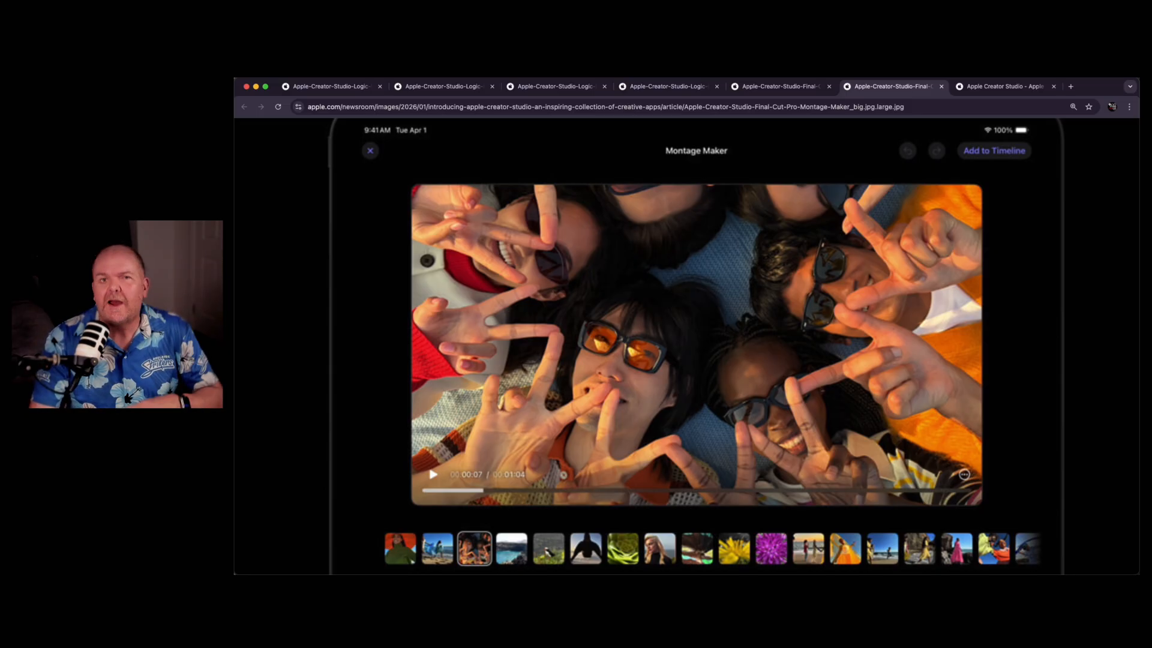
mouse_move(741, 385)
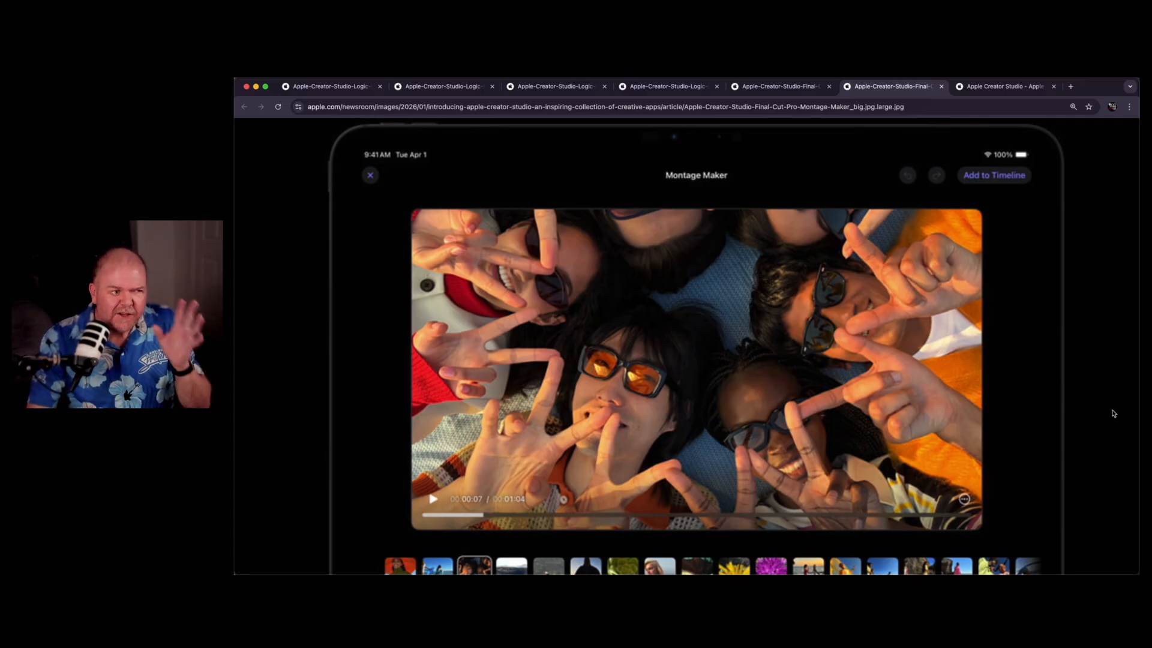
mouse_move(1094, 388)
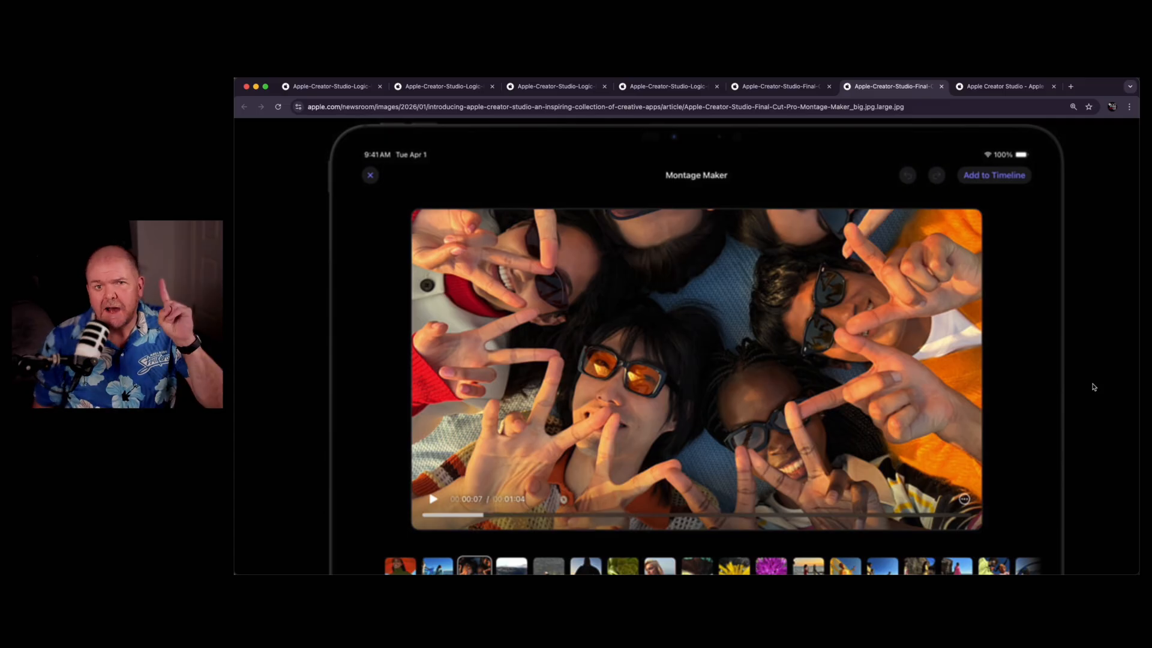
mouse_move(973, 374)
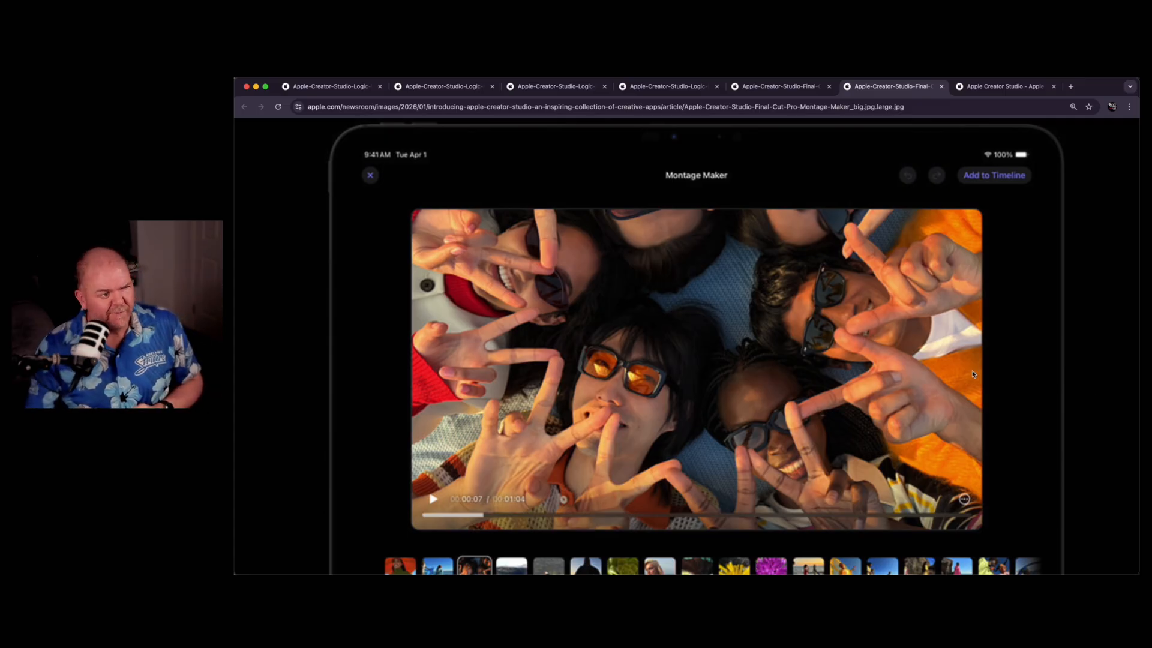
mouse_move(696, 374)
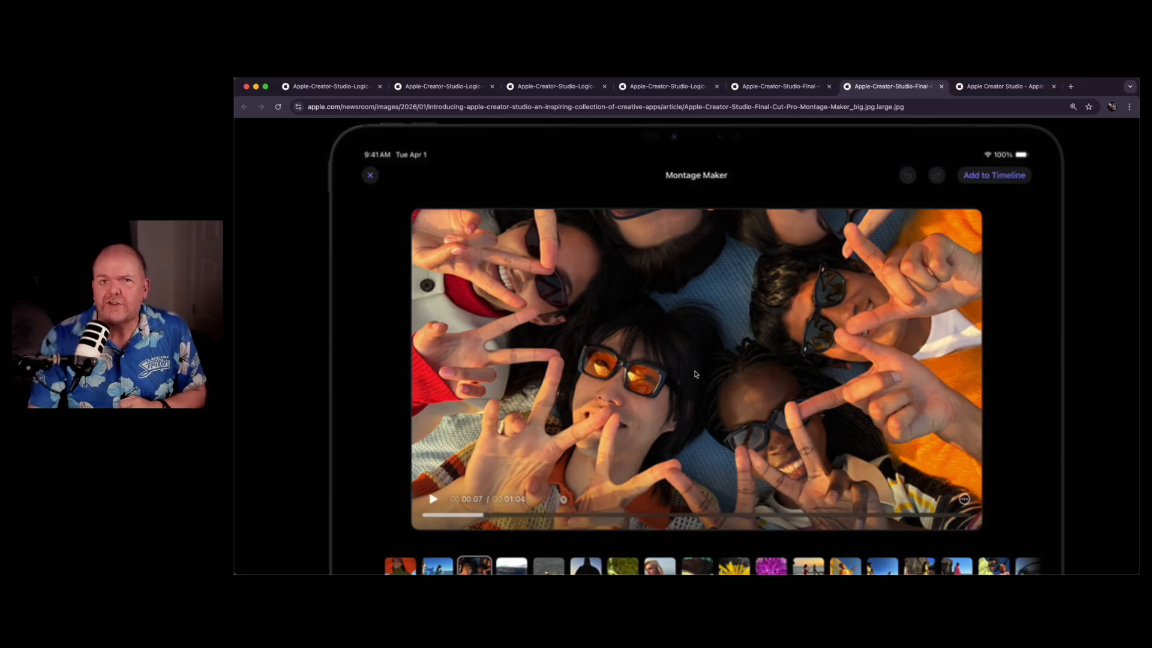
Step: Return to the Logic Pro Chord ID screenshot tab with the Analyze Chords submenu
click(555, 86)
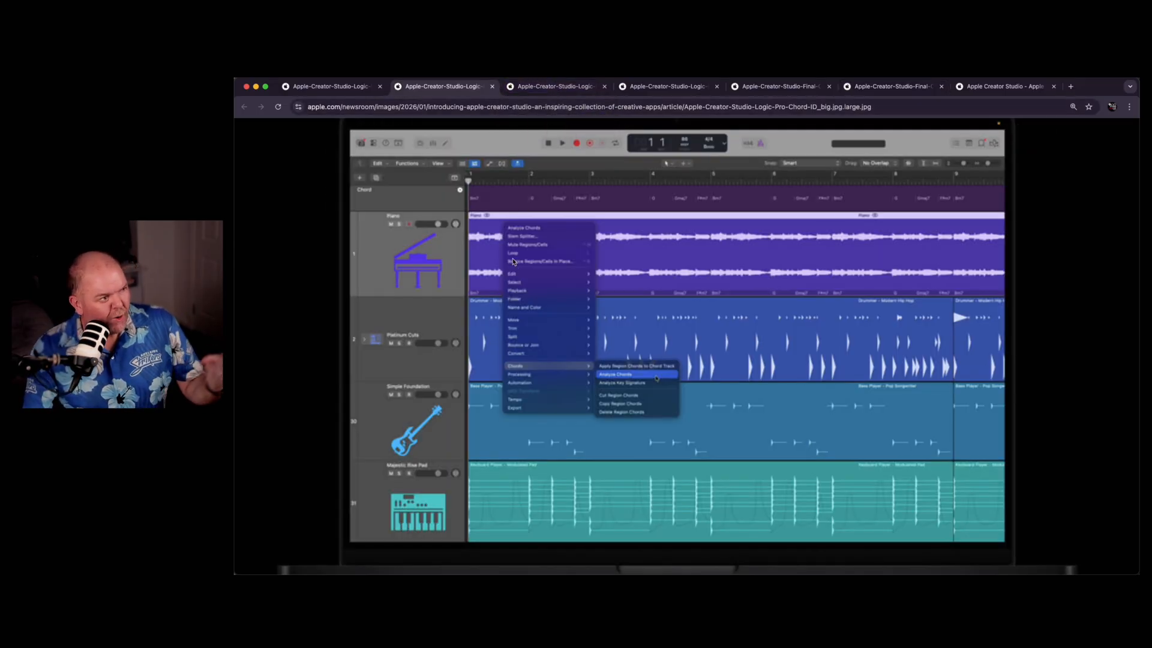
Step: Revisit the Quick Swipe Comping screenshot, then land on the Apple Creator Studio page
click(556, 87)
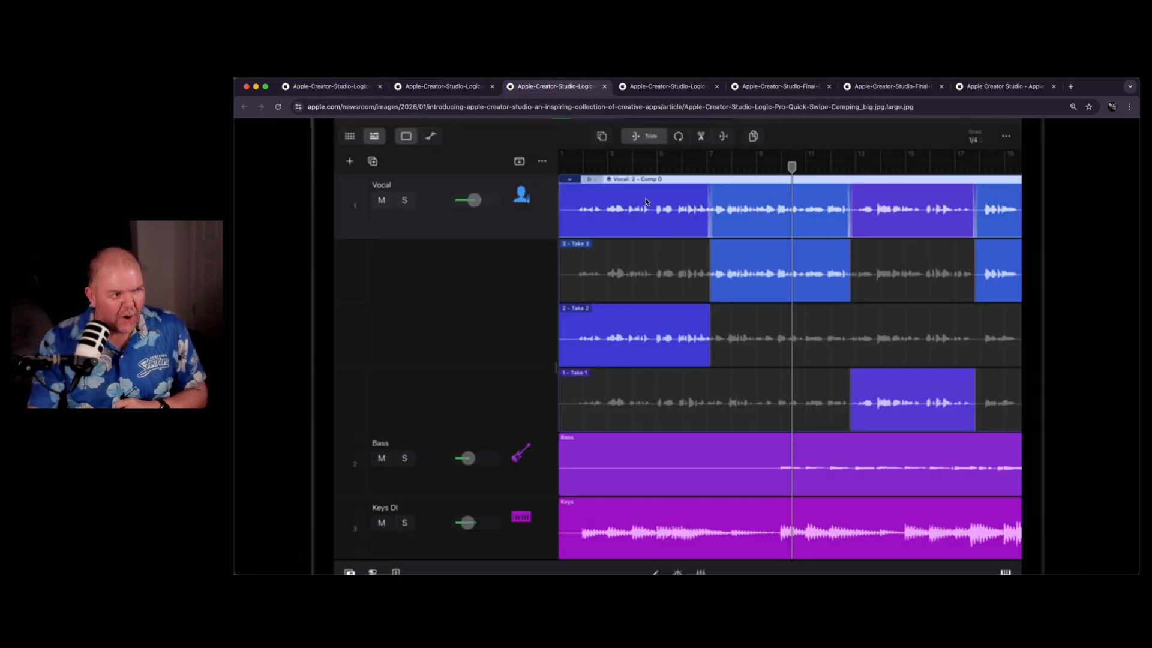
click(999, 87)
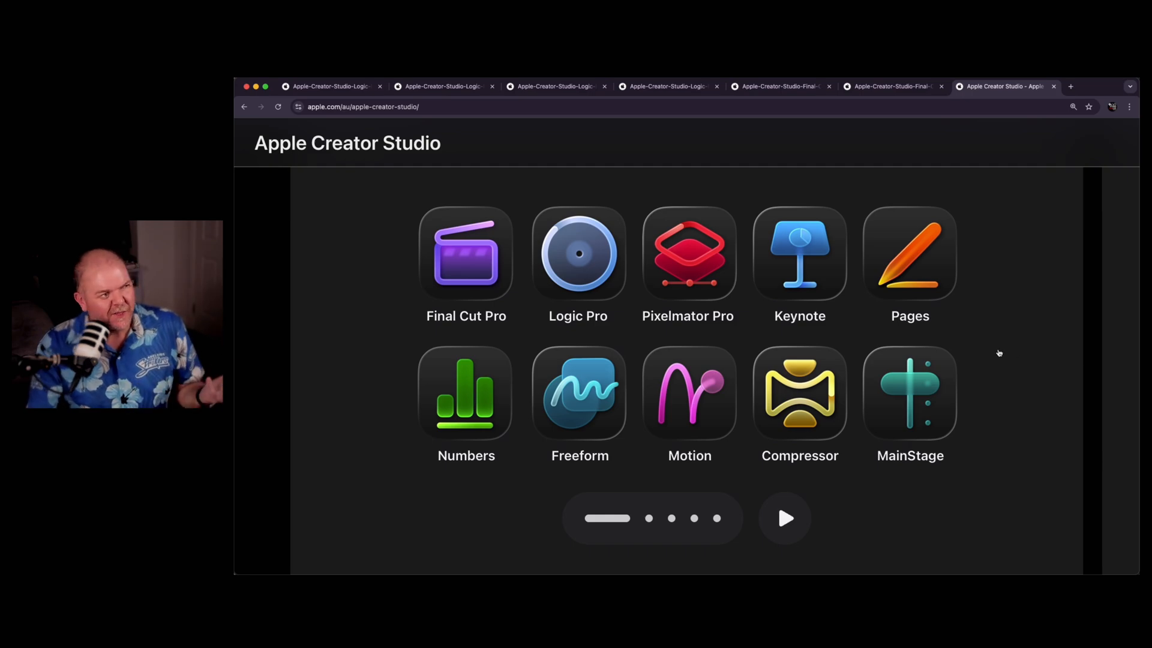
Step: Scroll to the top of the Creator Studio page showing the headline and app icons
scroll(up, 3)
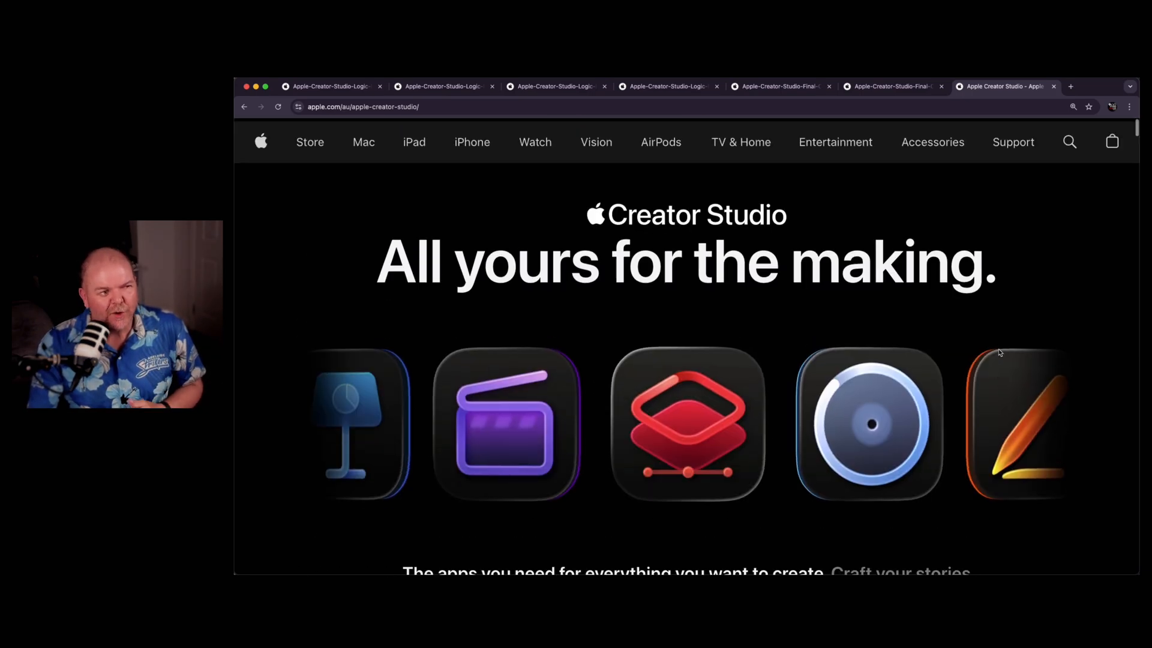